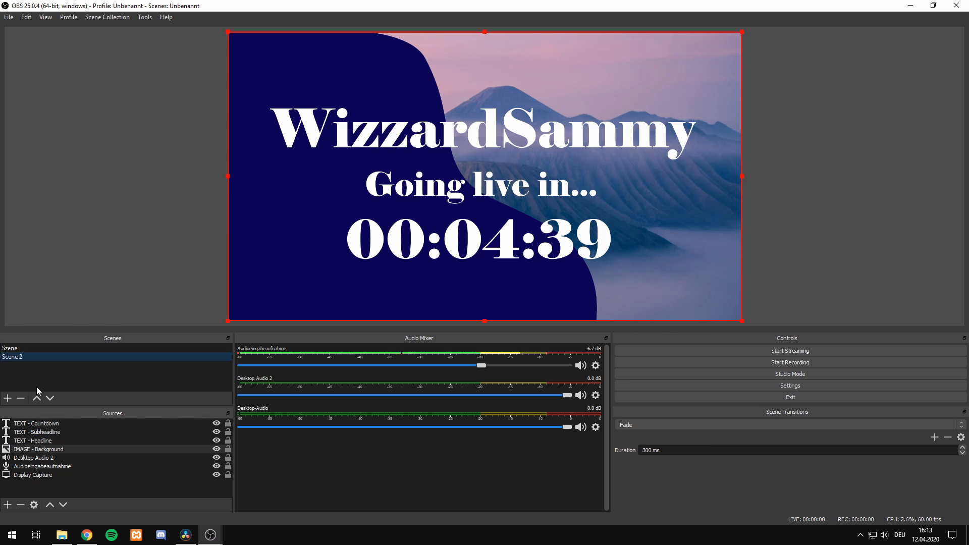
Step: Add a new scene named 'Intro' to the Scenes list
left_click(8, 399)
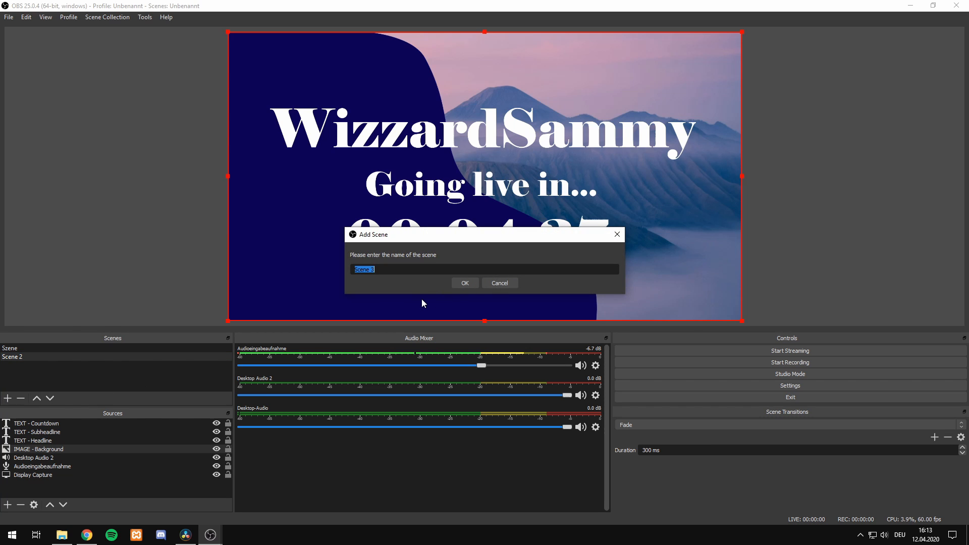
type("In")
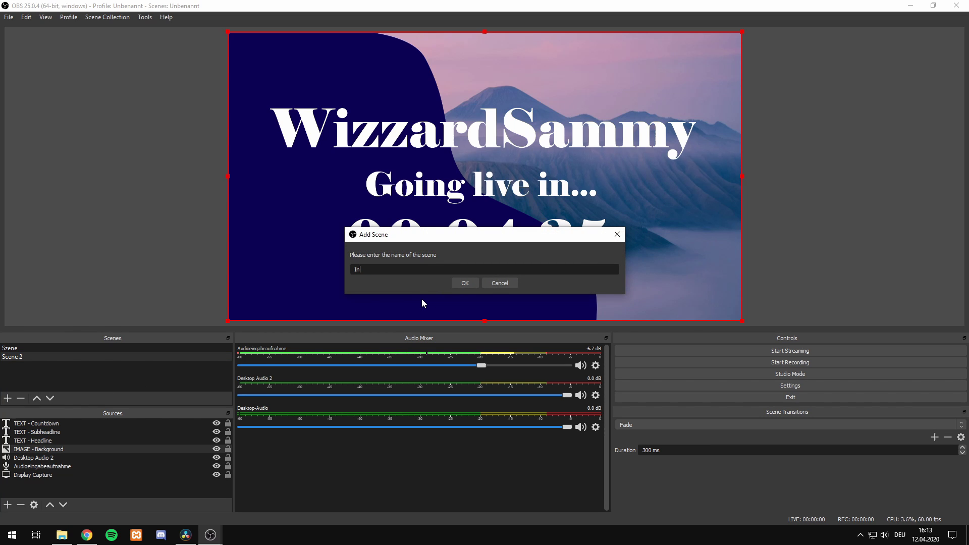
left_click(464, 282)
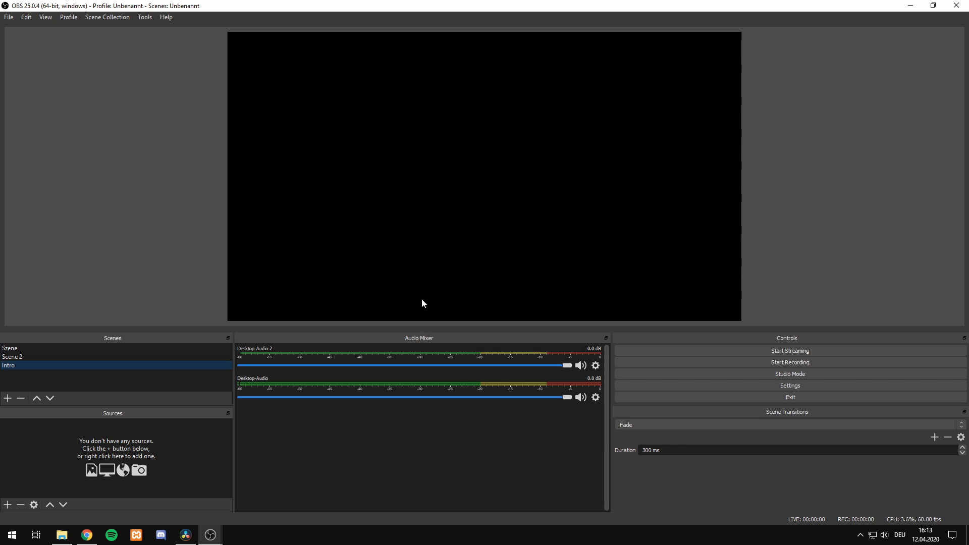
mouse_move(78, 360)
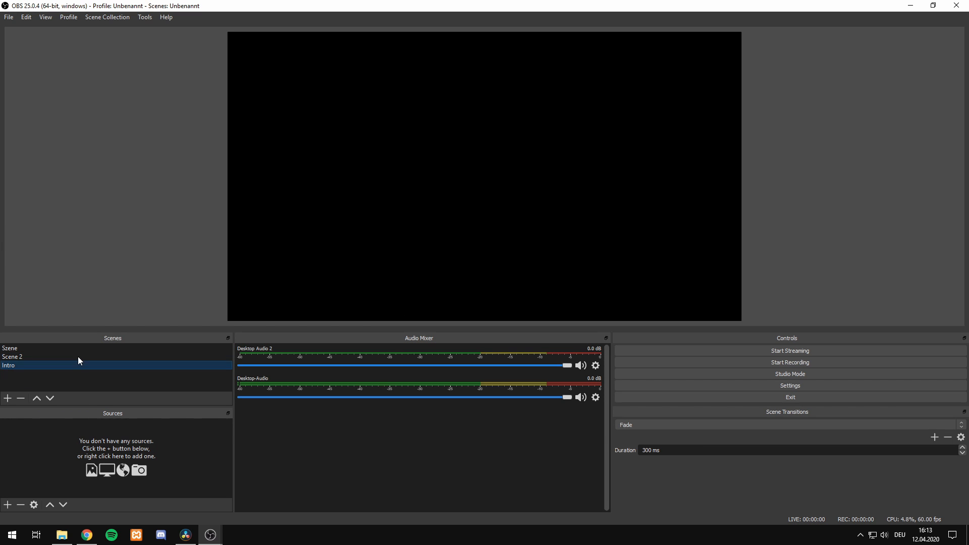
Step: Add an Image source showing Downloads/WizzardSammy/Logo Background as the scene backdrop
left_click(6, 504)
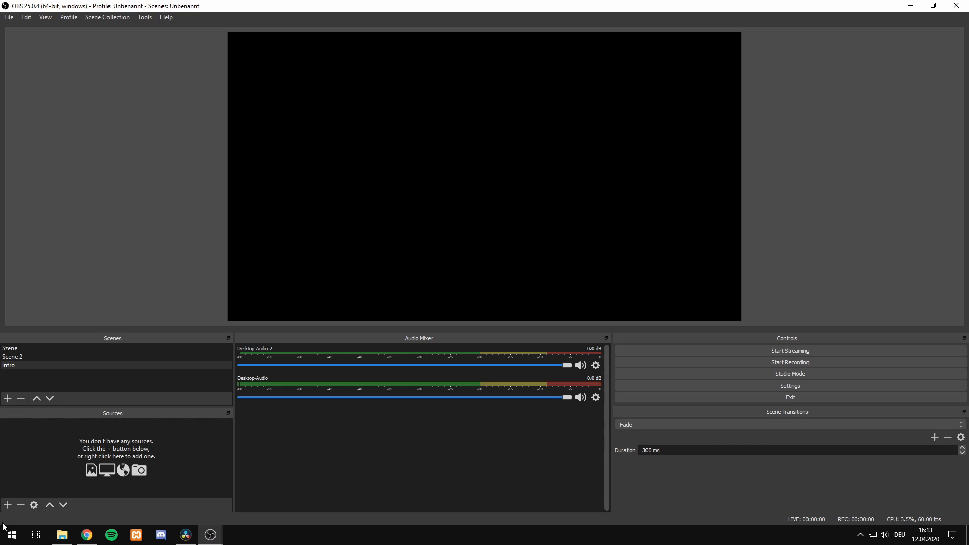
left_click(6, 505)
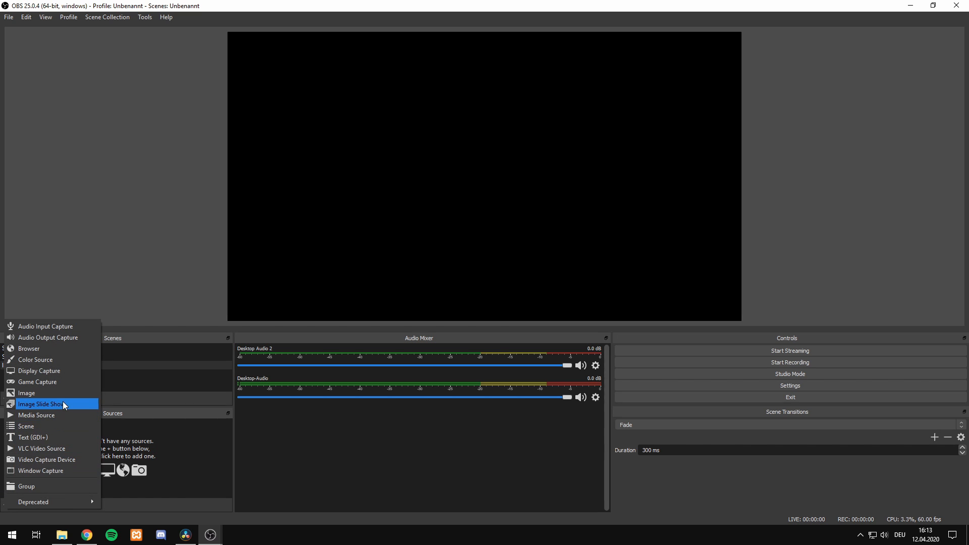
left_click(27, 393)
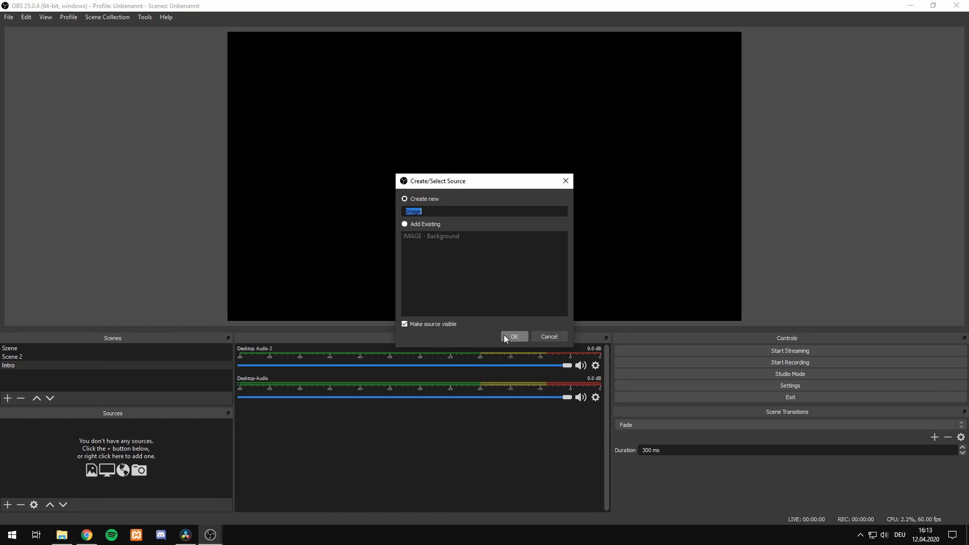
left_click(514, 337)
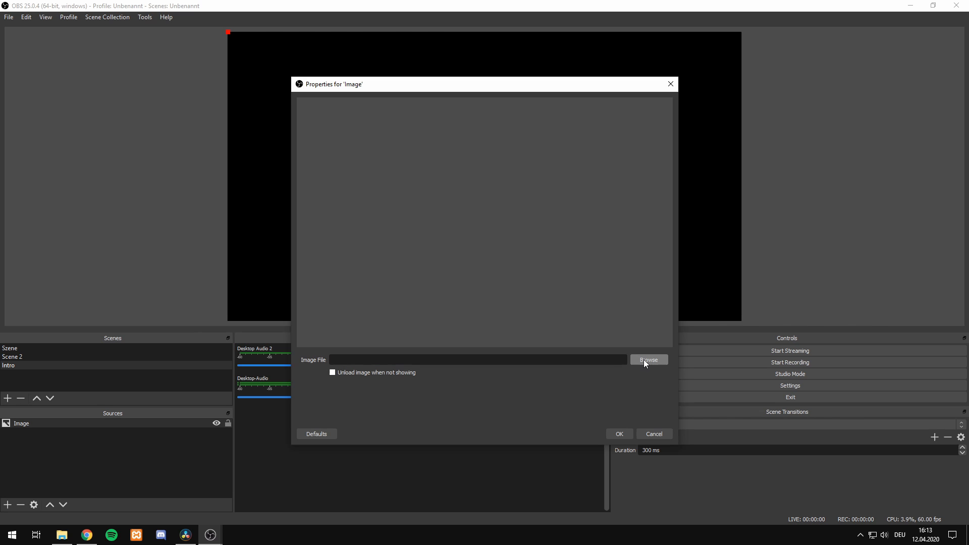
left_click(647, 360)
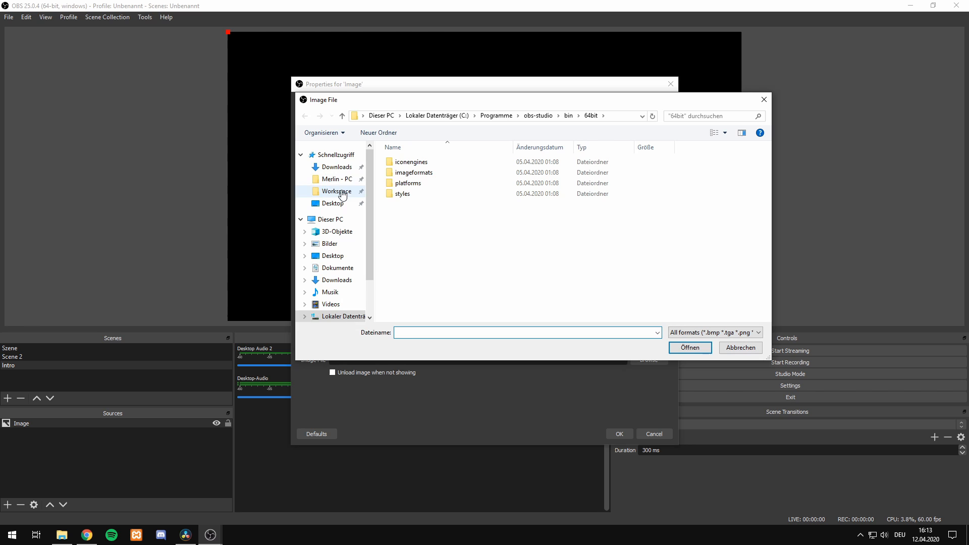
left_click(337, 280)
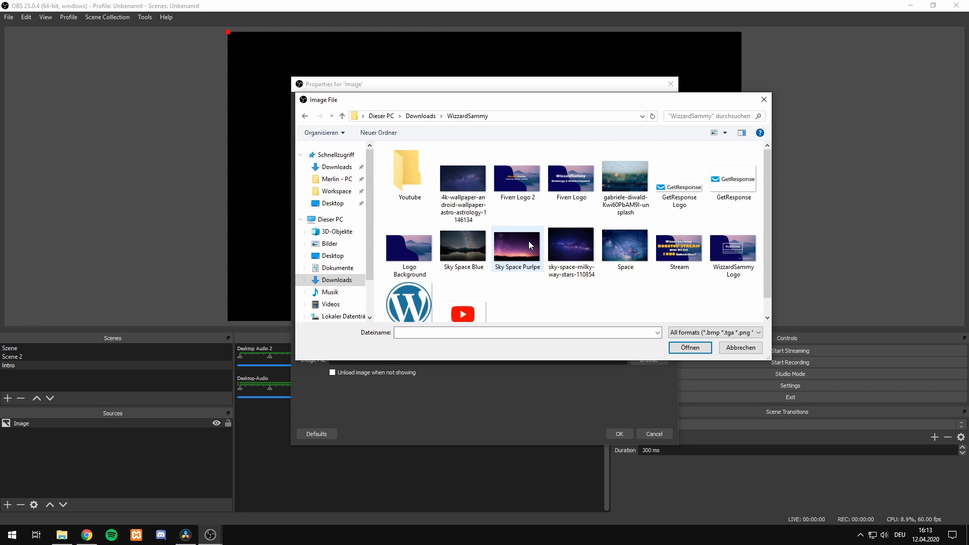
left_click(409, 247)
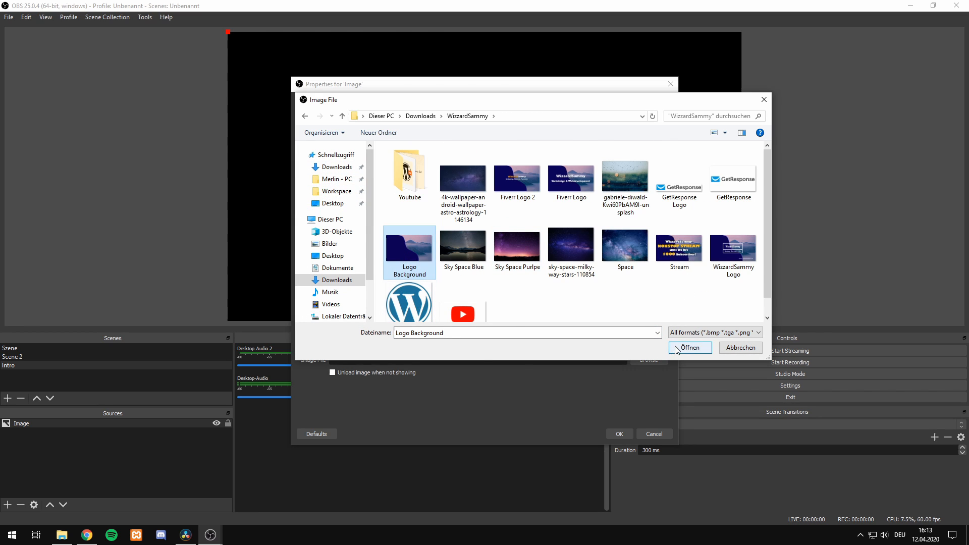
left_click(690, 348)
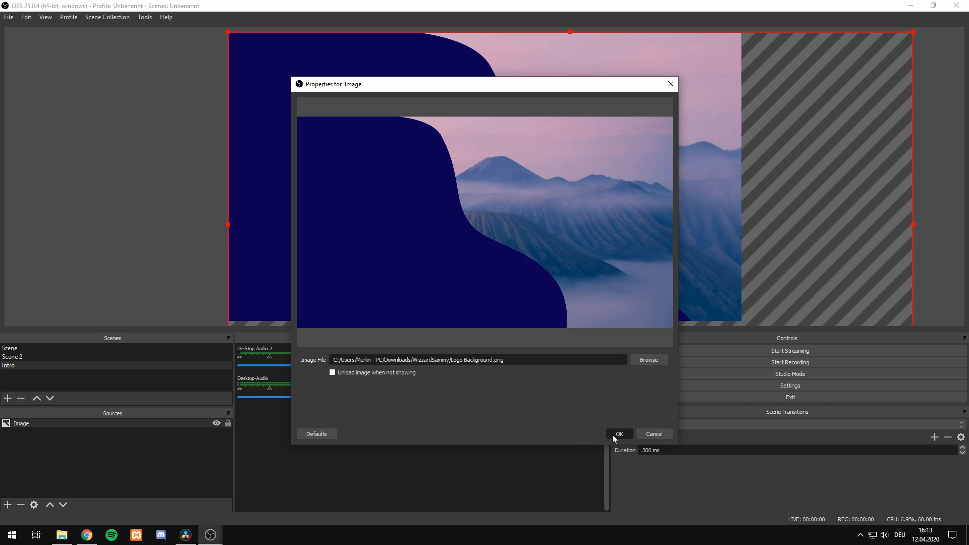
left_click(618, 434)
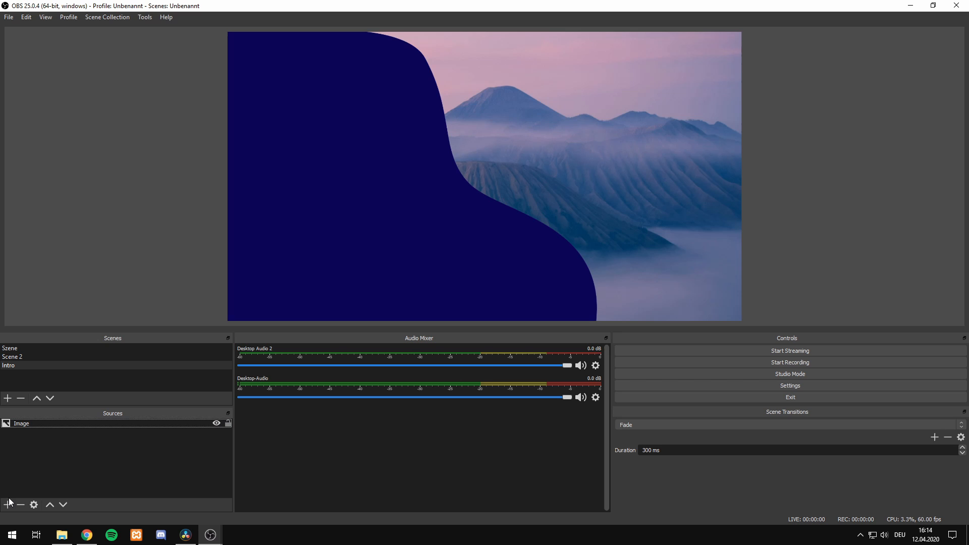
mouse_move(8, 505)
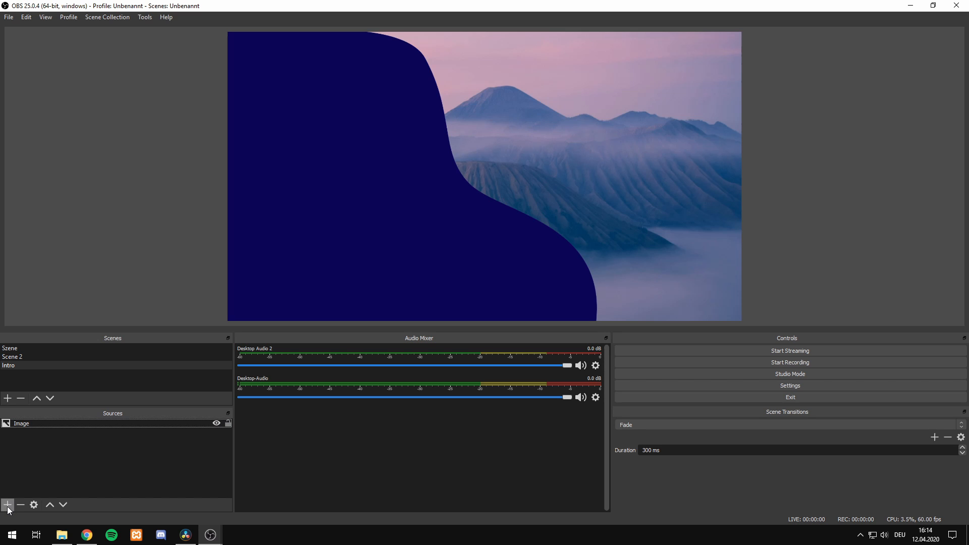
Step: Add a Text (GDI+) source named 'Headline' reading 'WizzardSammy'
left_click(8, 505)
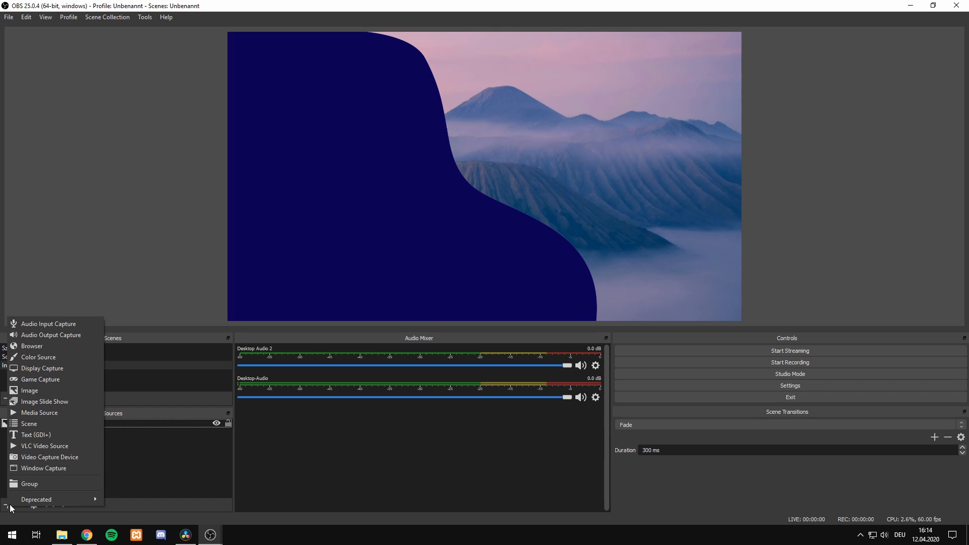
left_click(38, 435)
type("Headline")
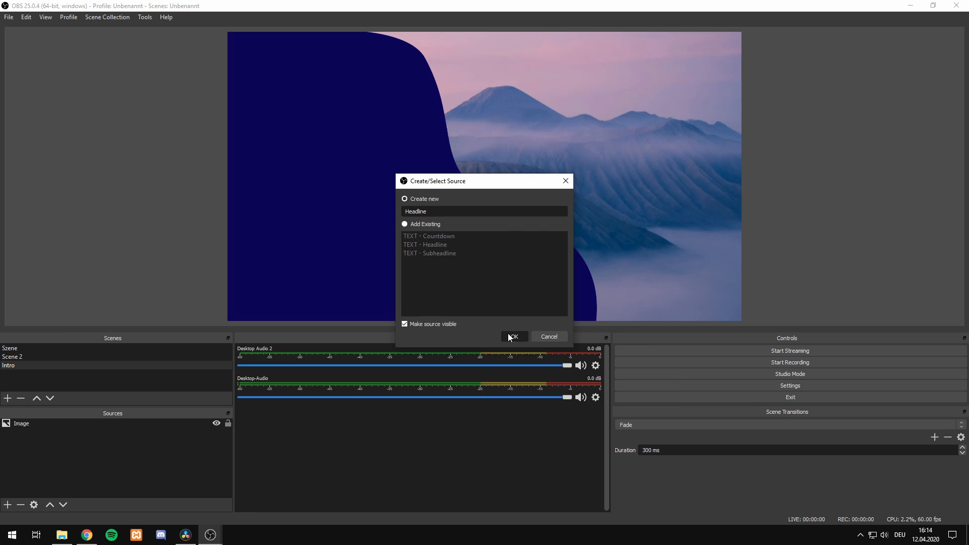
left_click(513, 337)
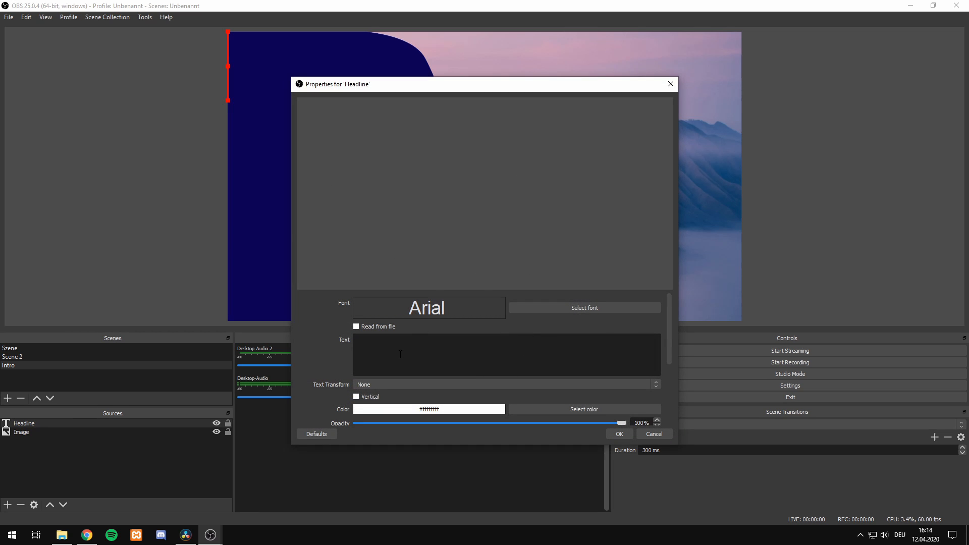
type("Wizz")
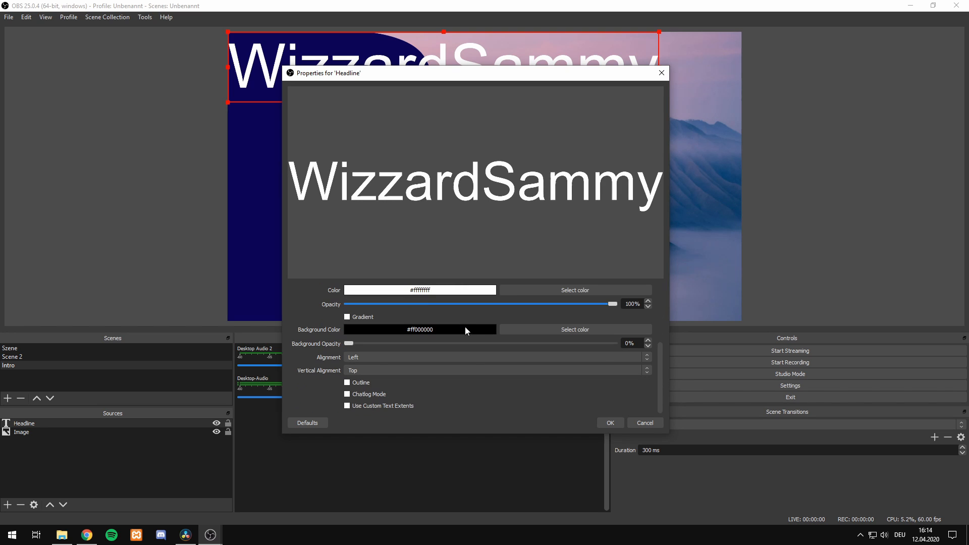
scroll("up", 3)
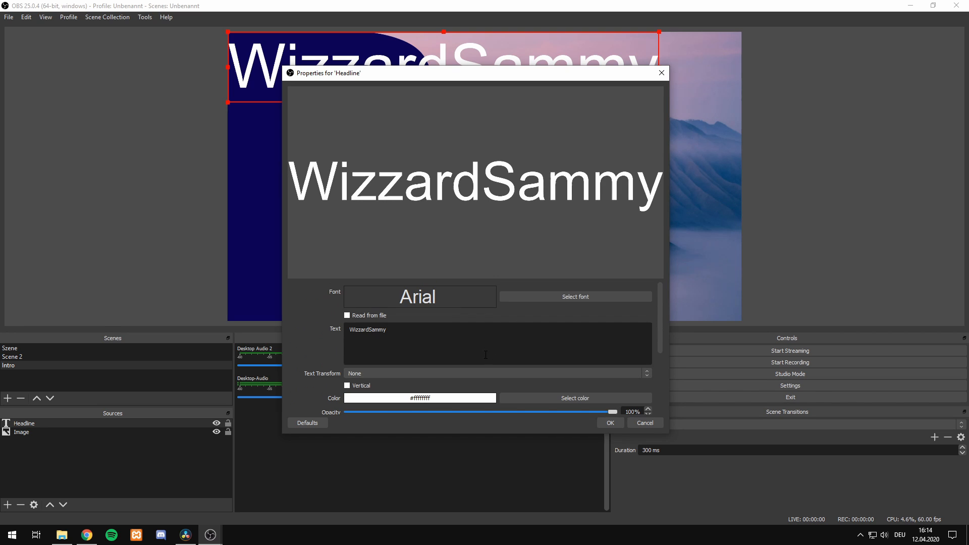
left_click(386, 330)
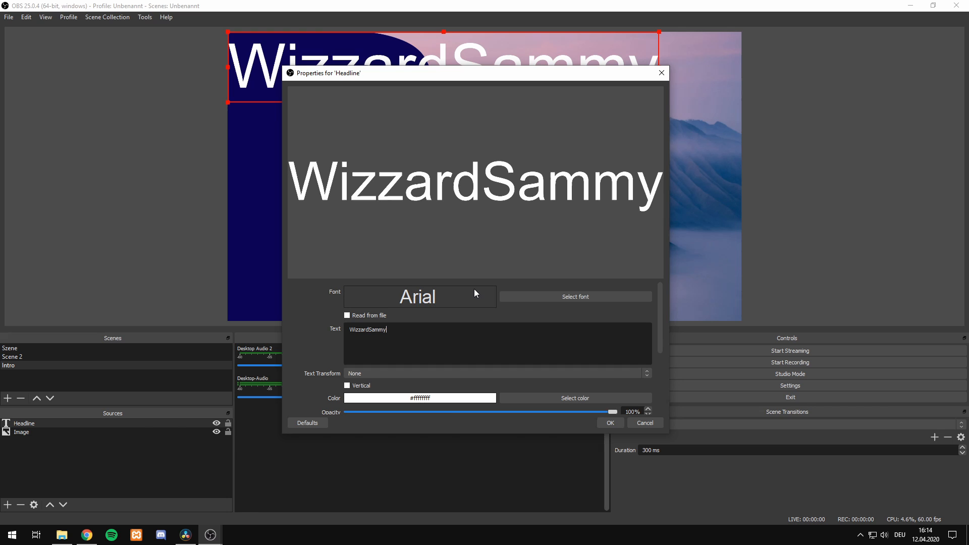
mouse_move(602, 435)
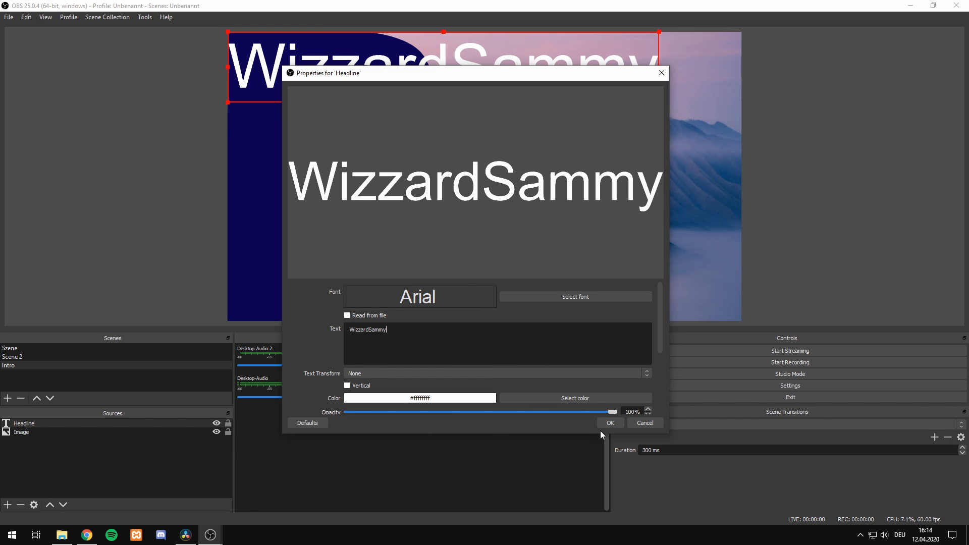
left_click(609, 423)
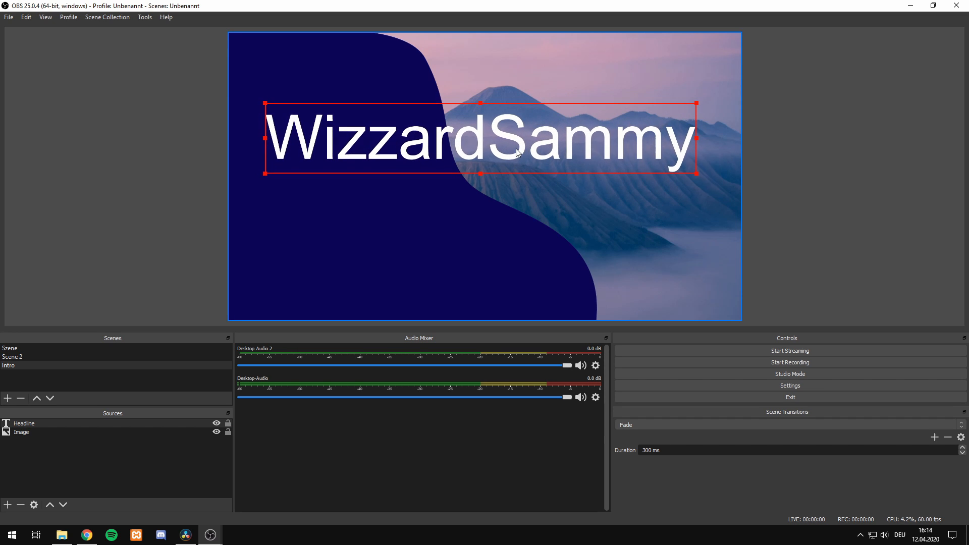
mouse_move(563, 166)
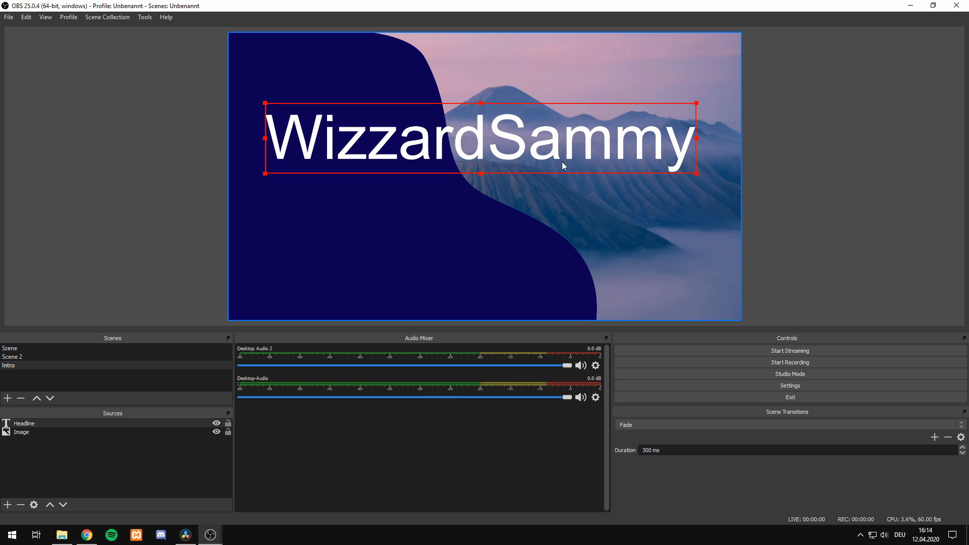
mouse_move(8, 516)
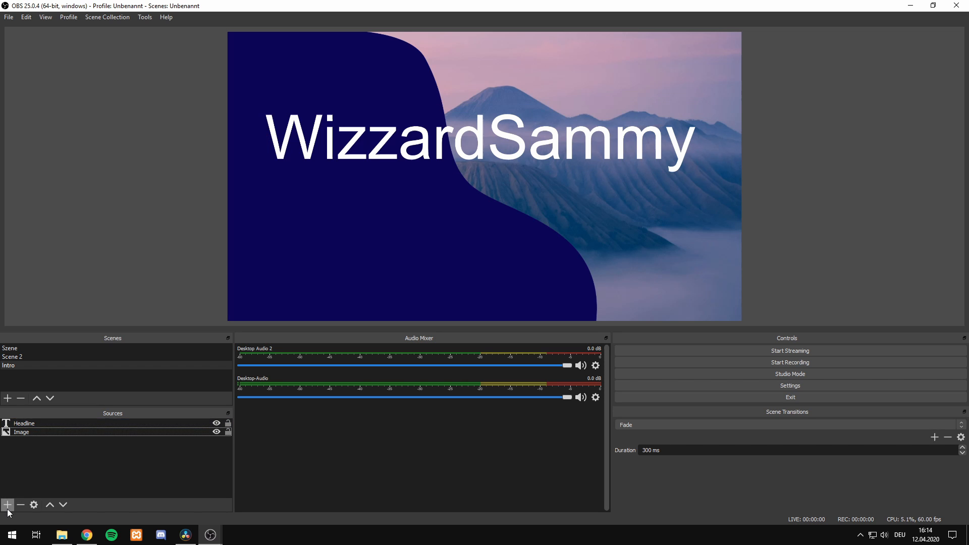
Step: Add a Text (GDI+) source named 'Countdown' with placeholder text 'Dummytext'
left_click(8, 505)
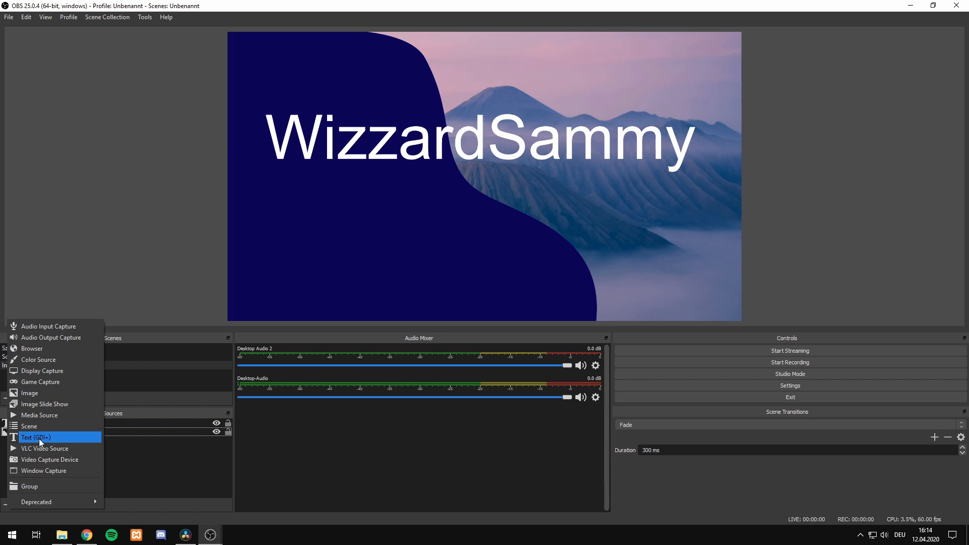
left_click(35, 437)
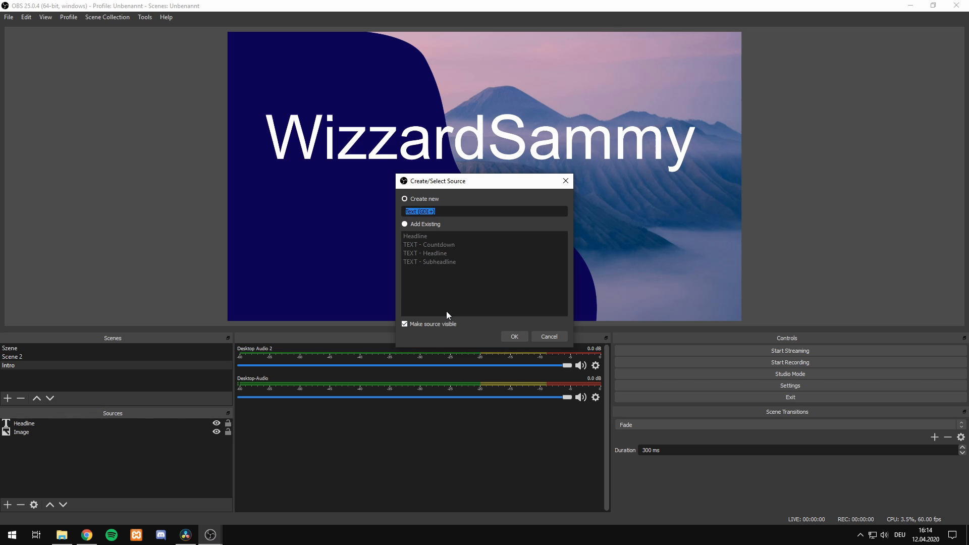
type("Countdo")
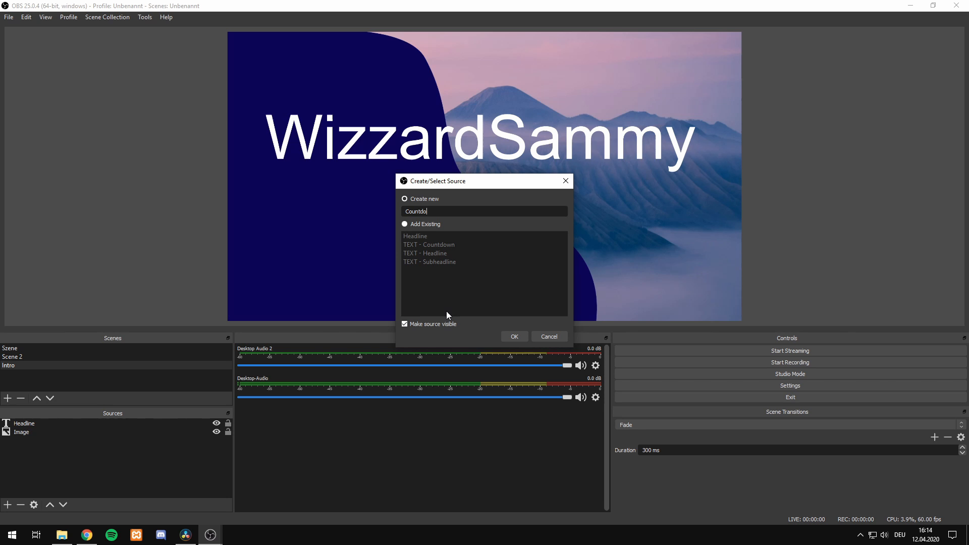
left_click(514, 337)
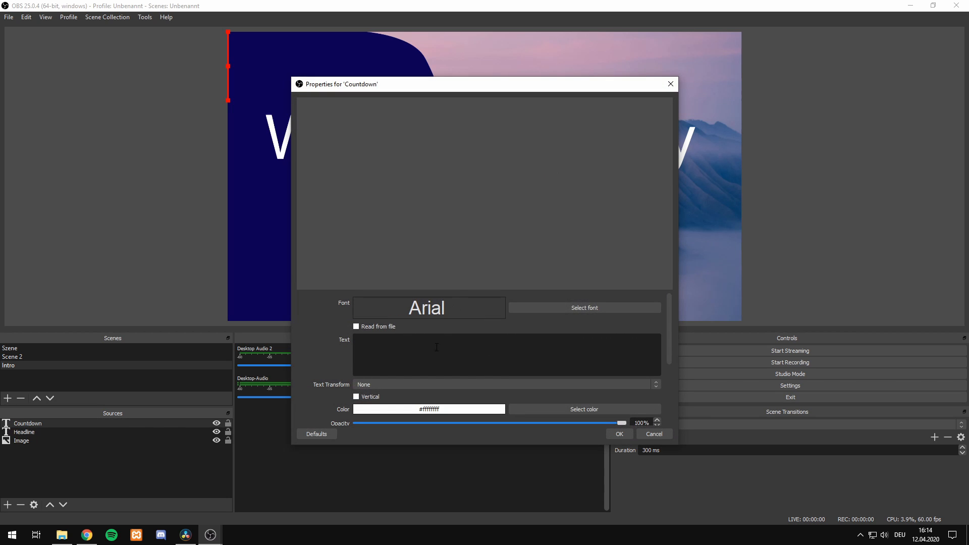
type("T")
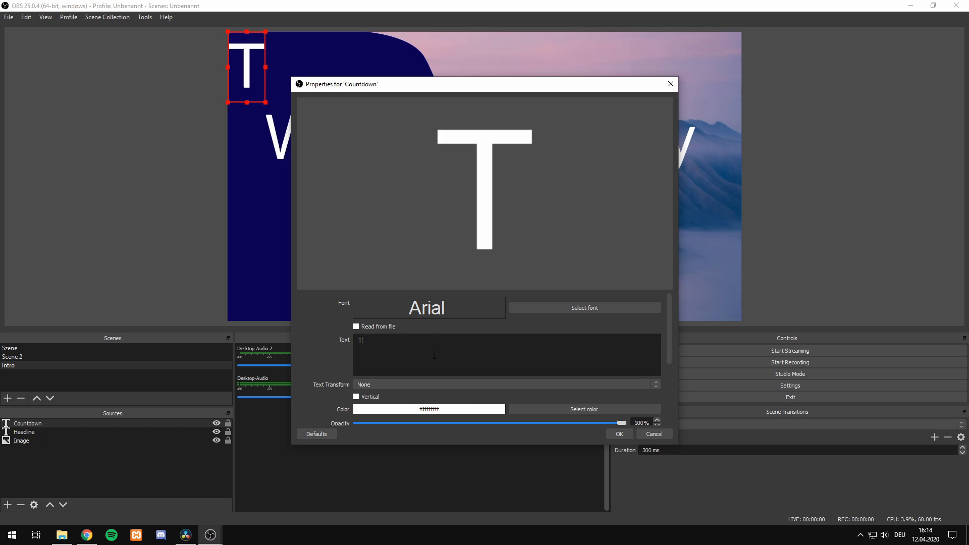
type("ummyte")
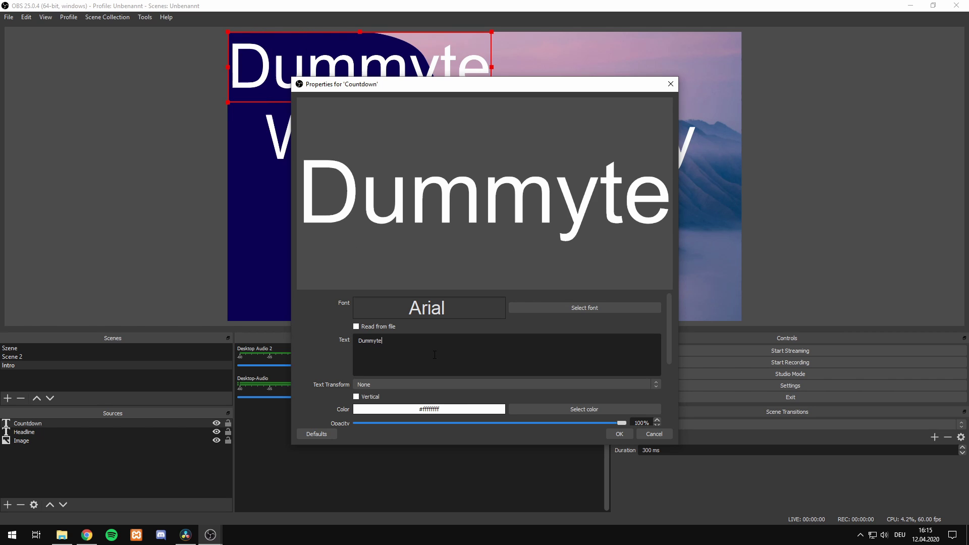
type("xt")
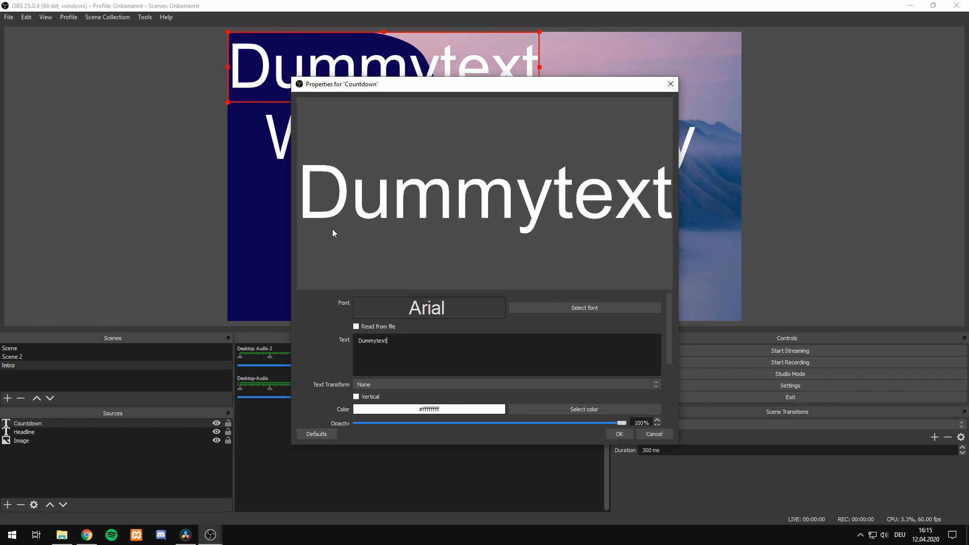
scroll("down", 3)
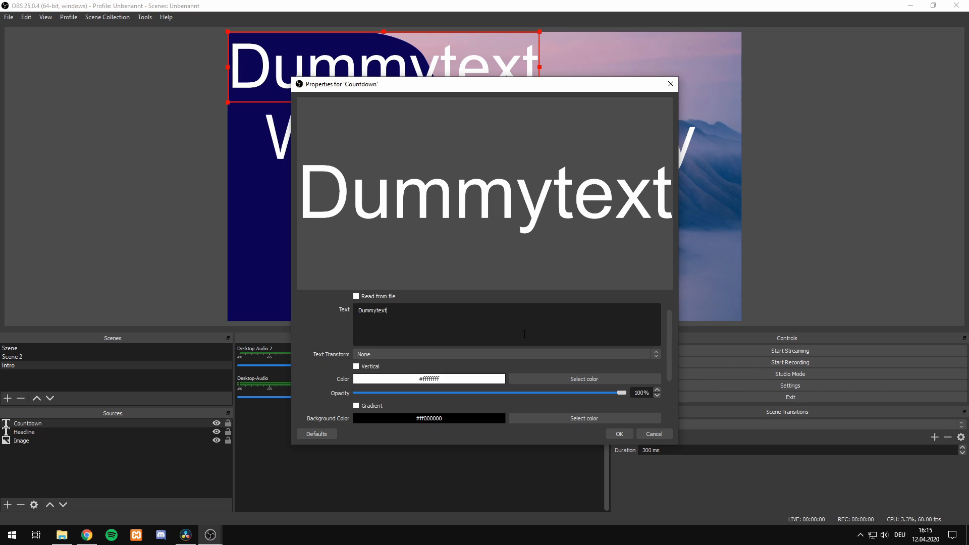
scroll("up", 3)
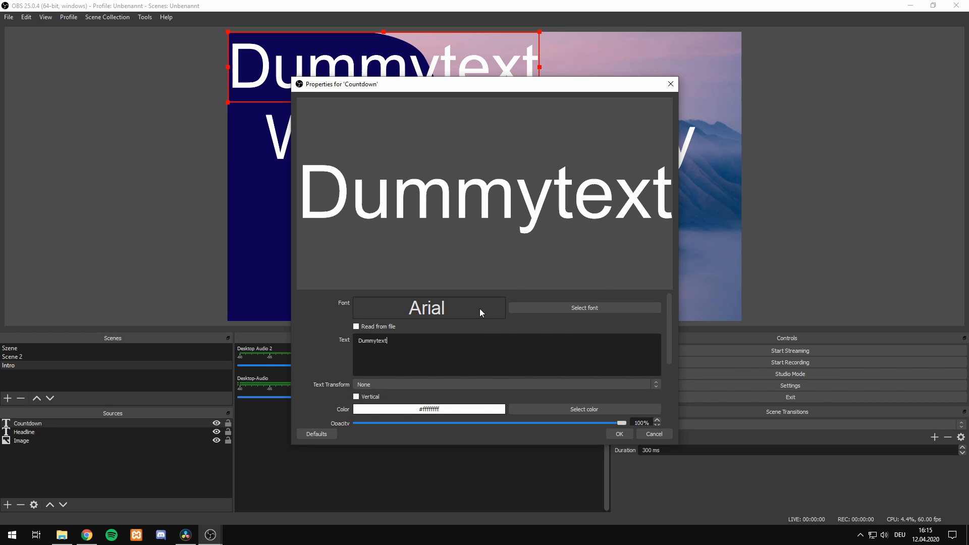
mouse_move(445, 266)
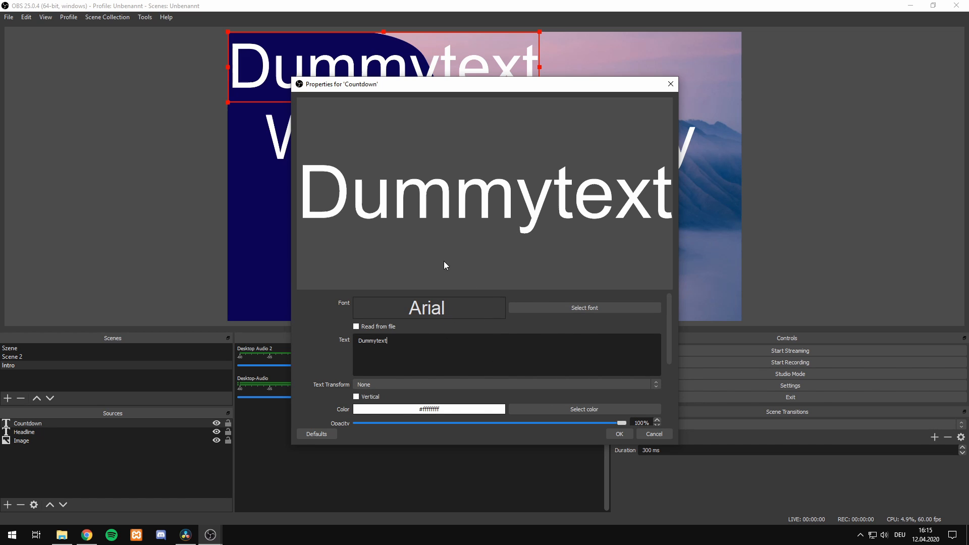
mouse_move(534, 251)
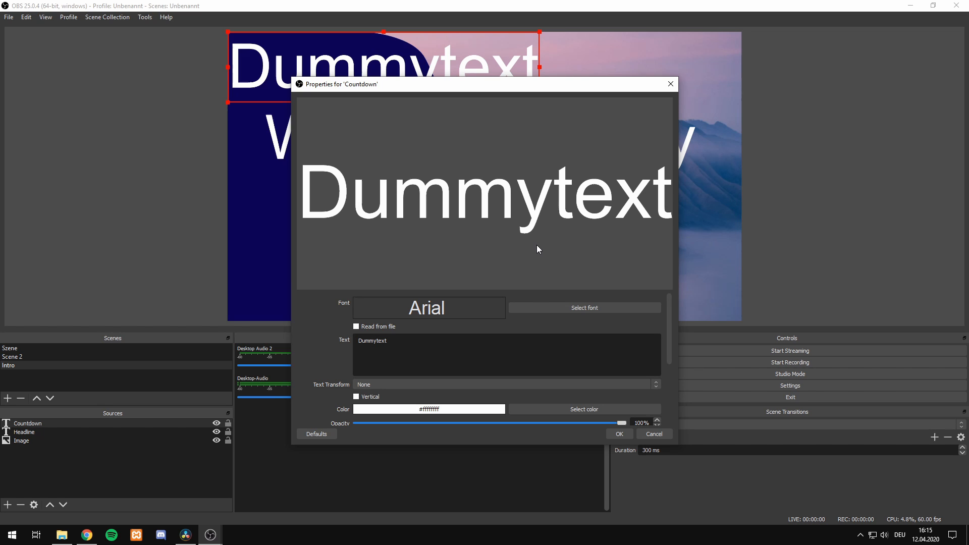
mouse_move(577, 248)
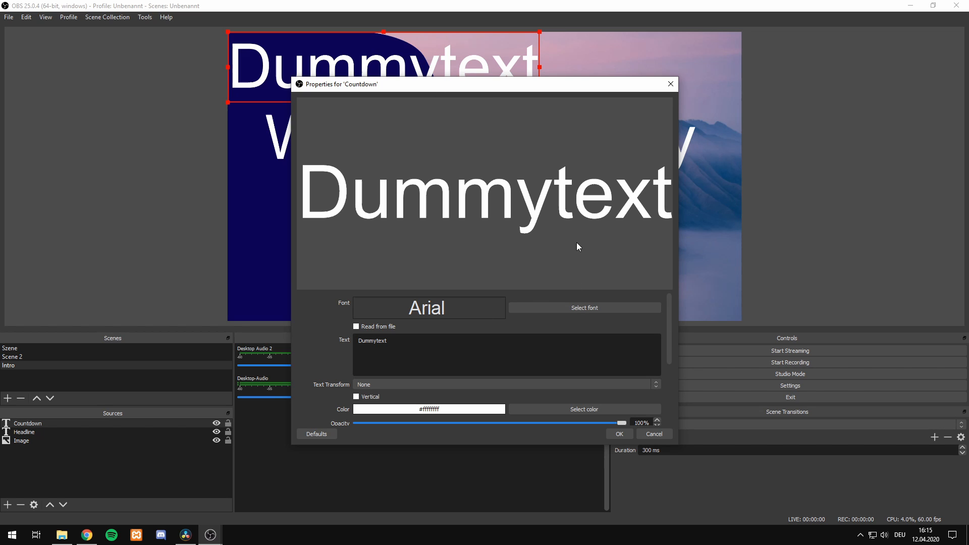
mouse_move(569, 209)
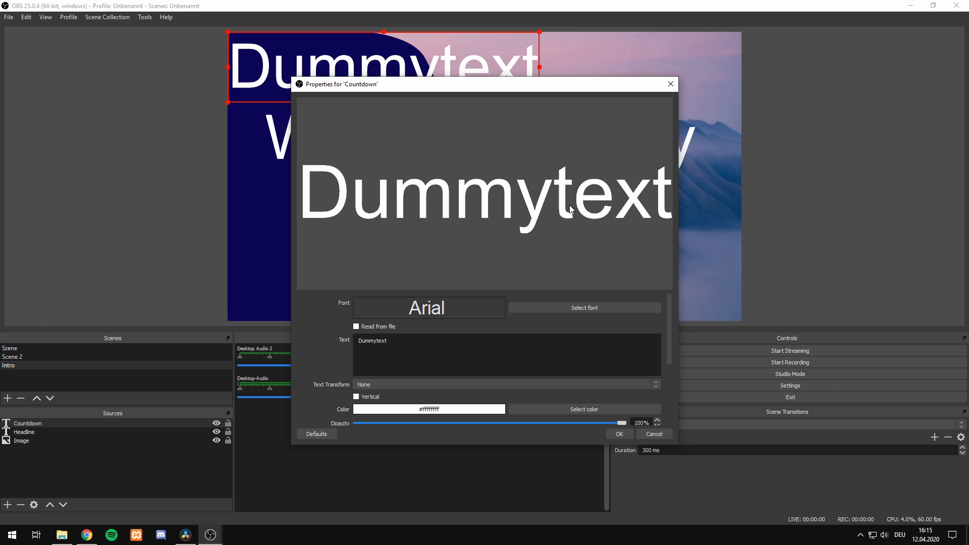
mouse_move(389, 355)
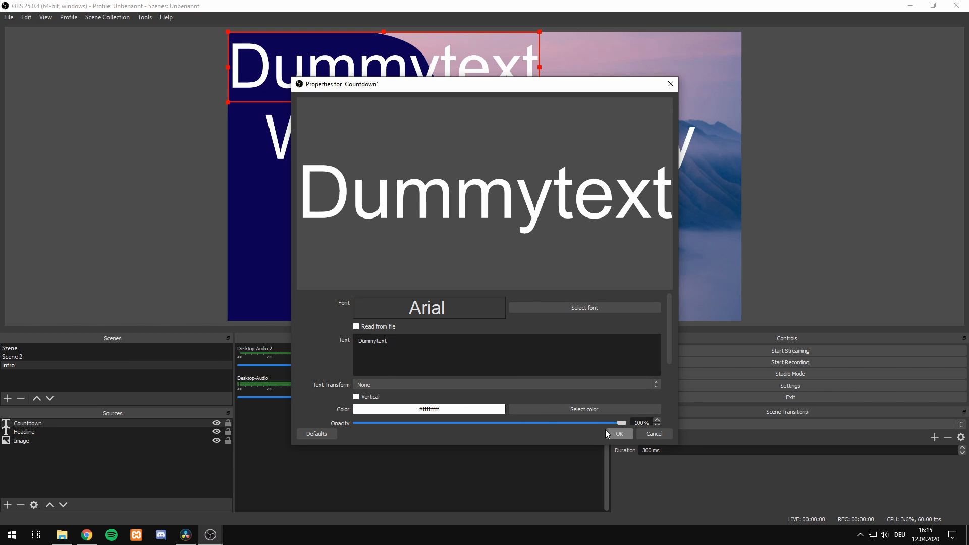
left_click(619, 434)
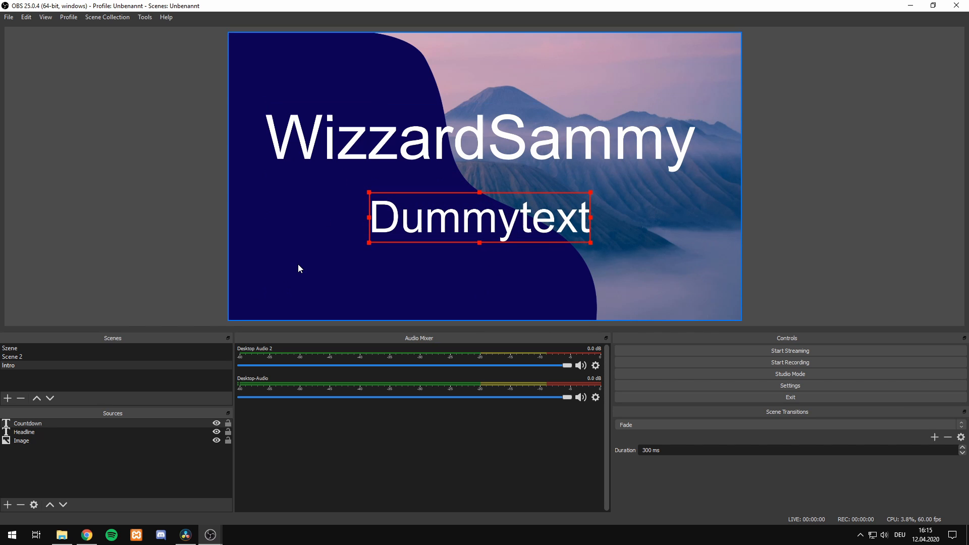
mouse_move(192, 90)
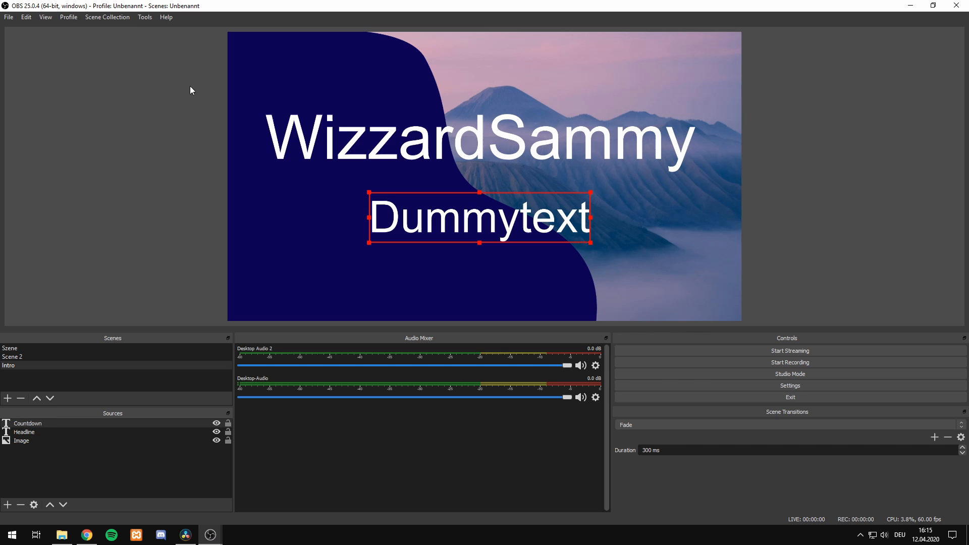
Step: Open the Tools menu
left_click(145, 16)
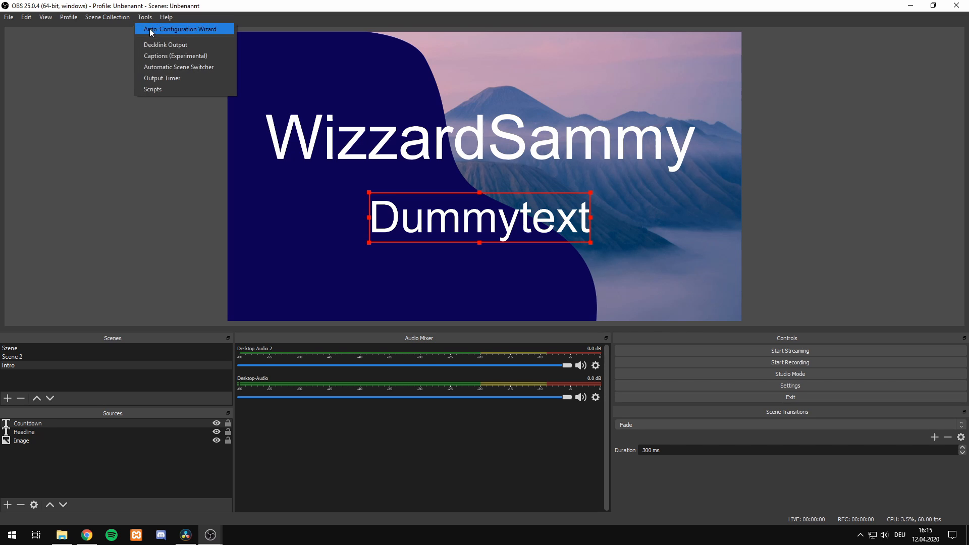
Step: Open Tools > Scripts and browse the bundled scripts folder to add a script
left_click(152, 89)
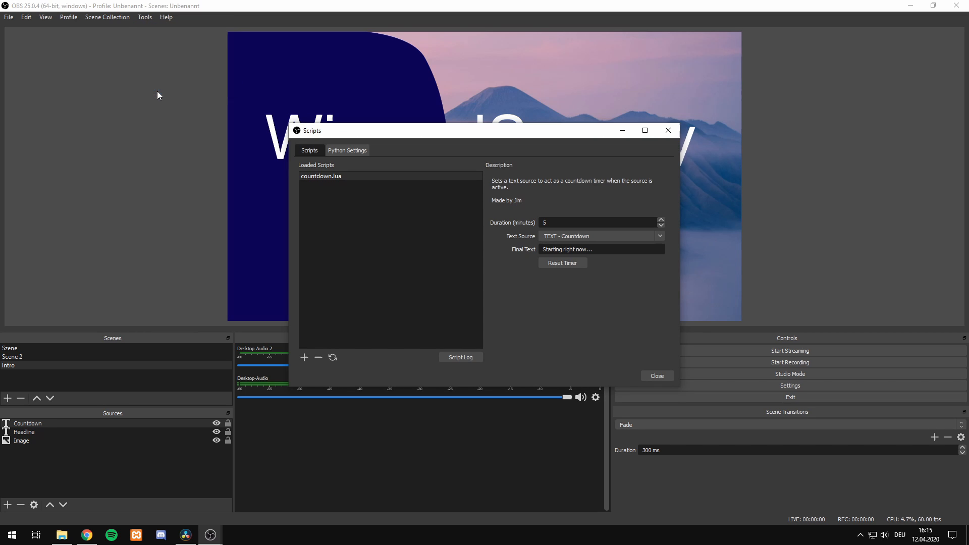
left_click(321, 176)
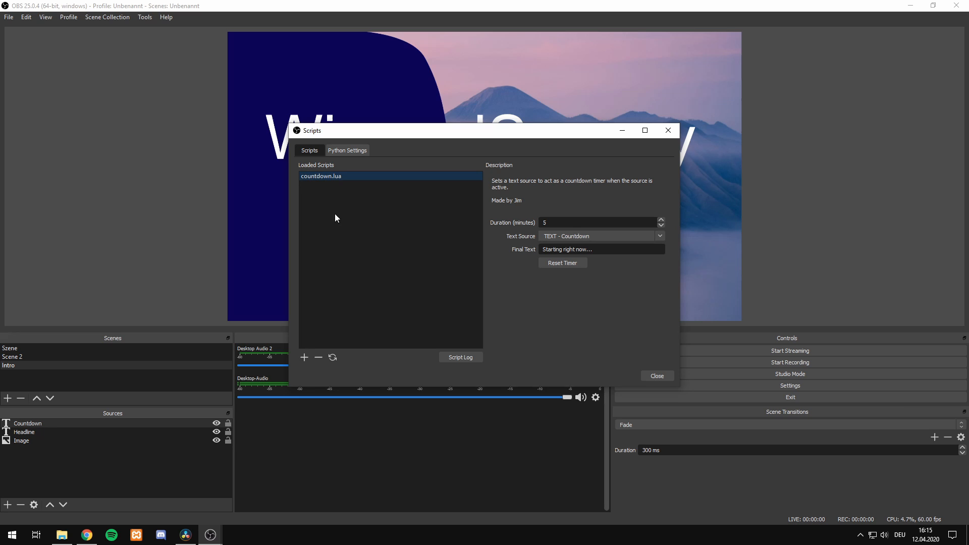
left_click(319, 358)
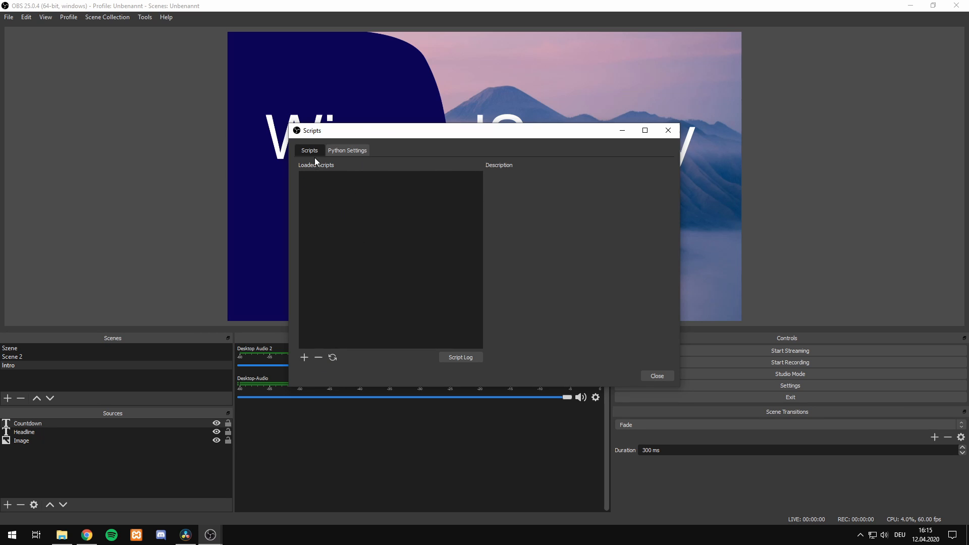
mouse_move(338, 156)
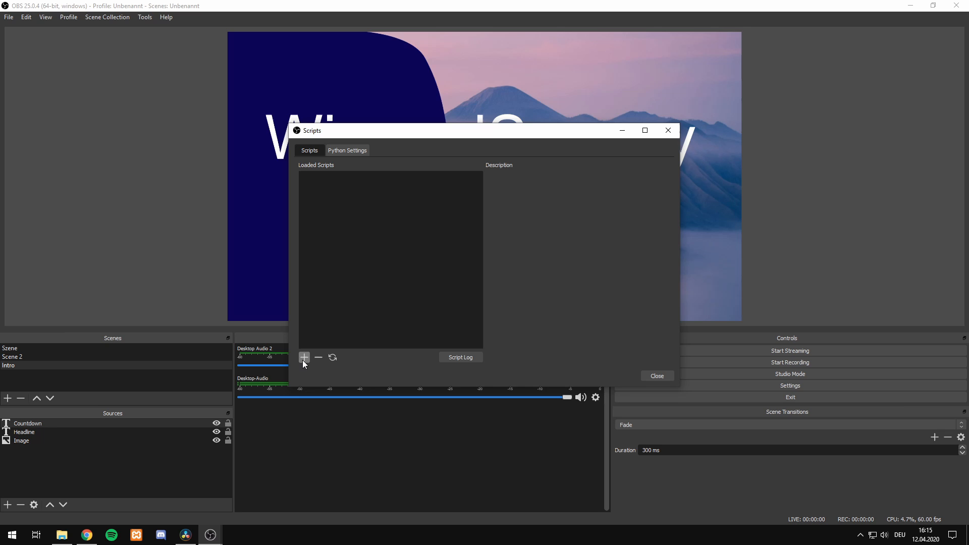
left_click(303, 358)
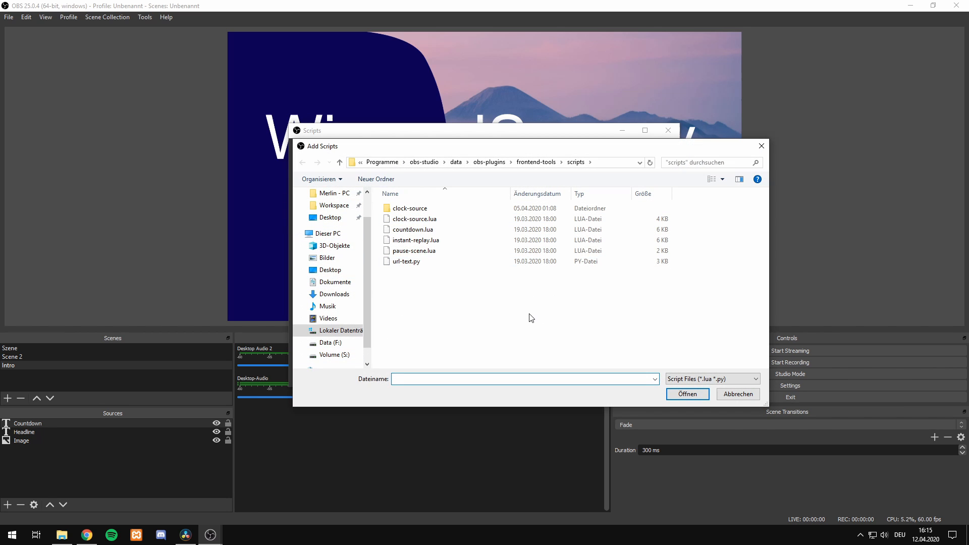
mouse_move(482, 308)
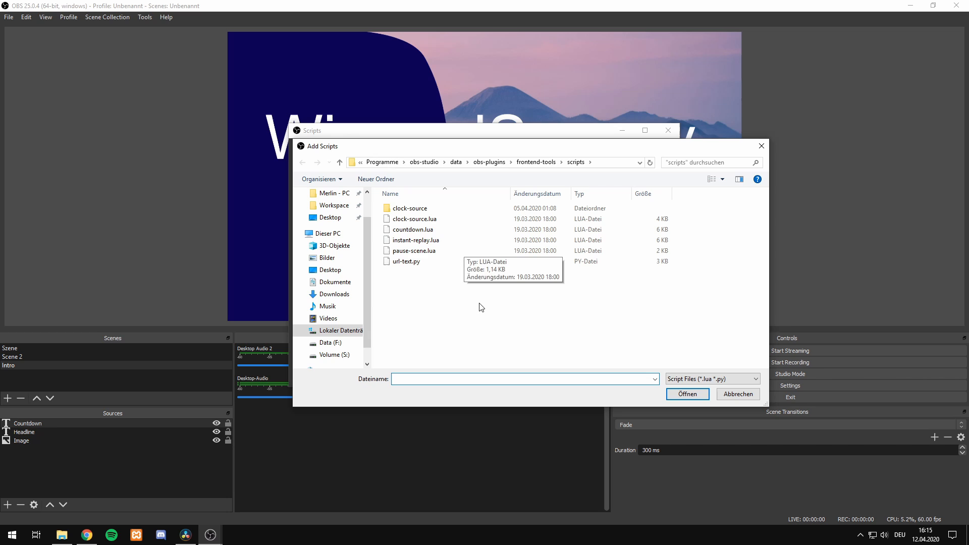
mouse_move(544, 168)
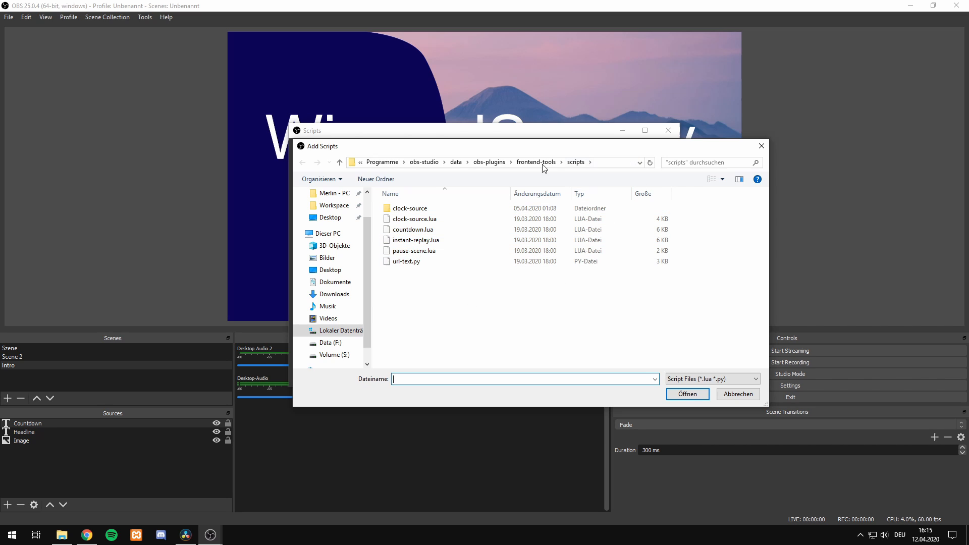
mouse_move(465, 172)
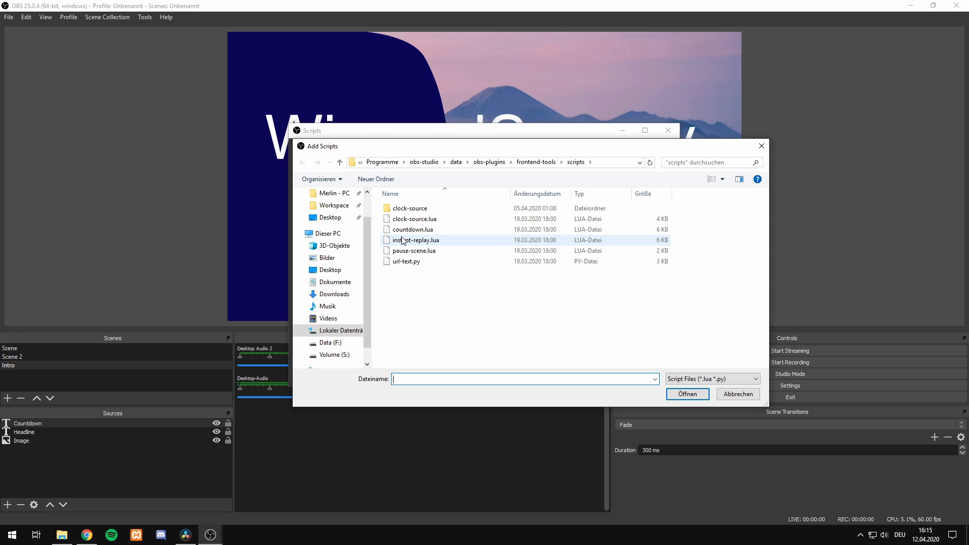
mouse_move(445, 237)
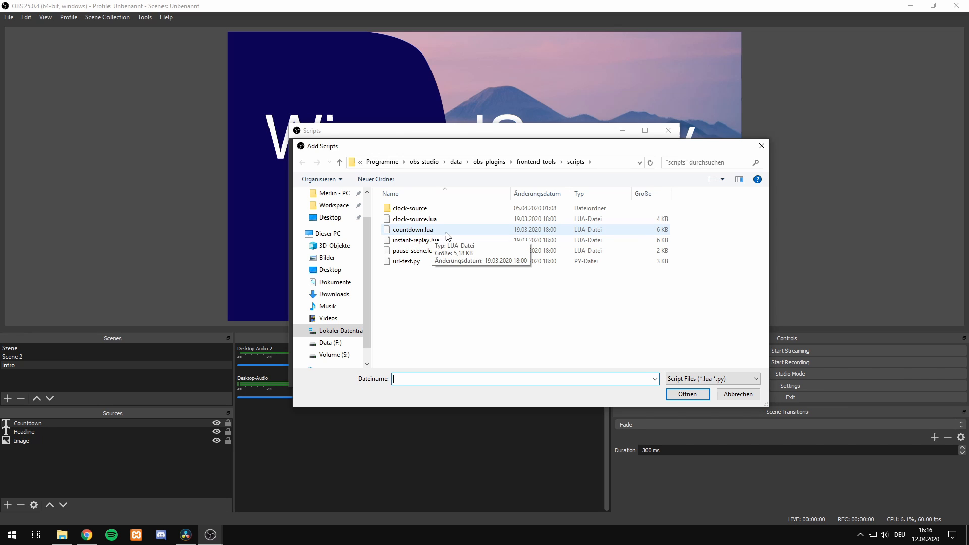
Step: Load countdown.lua, bringing up its 5-minute timer settings
left_click(413, 229)
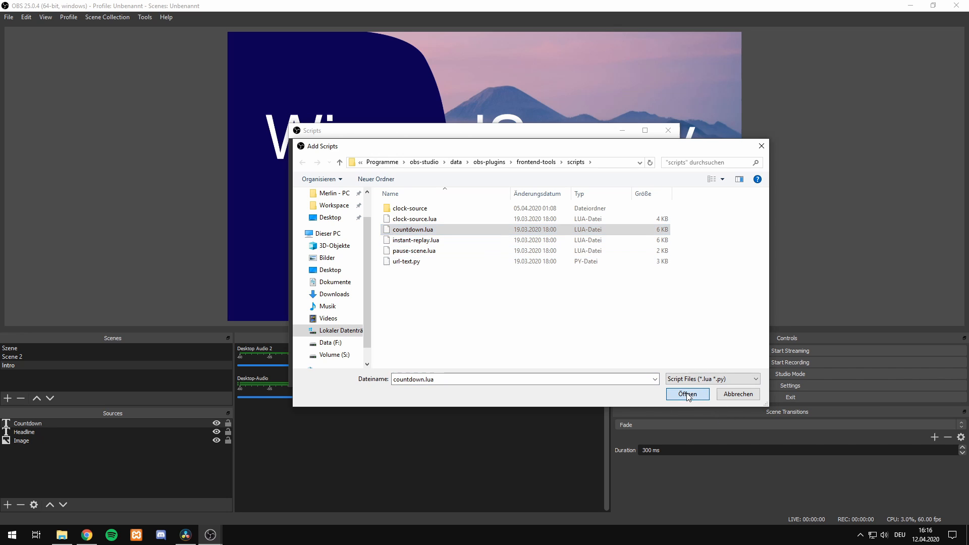
left_click(687, 393)
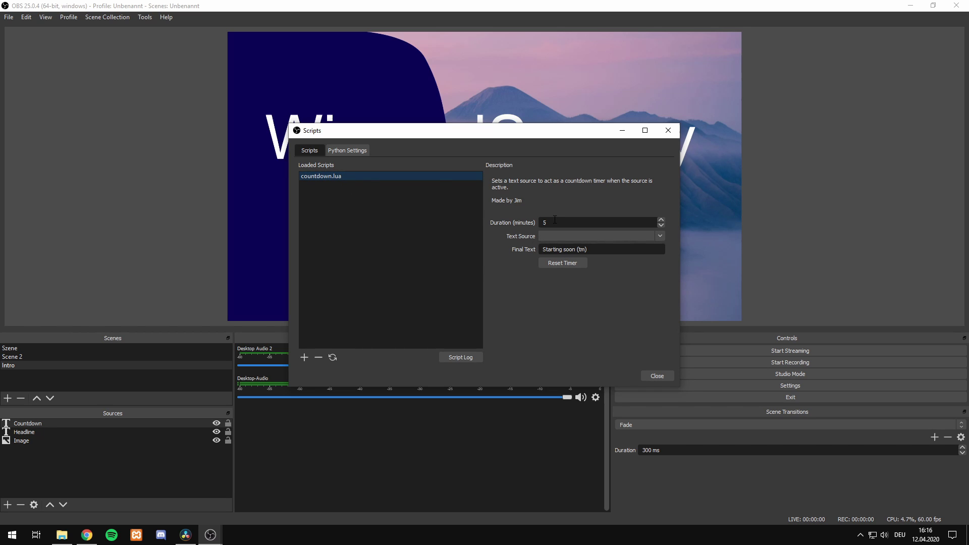
mouse_move(532, 199)
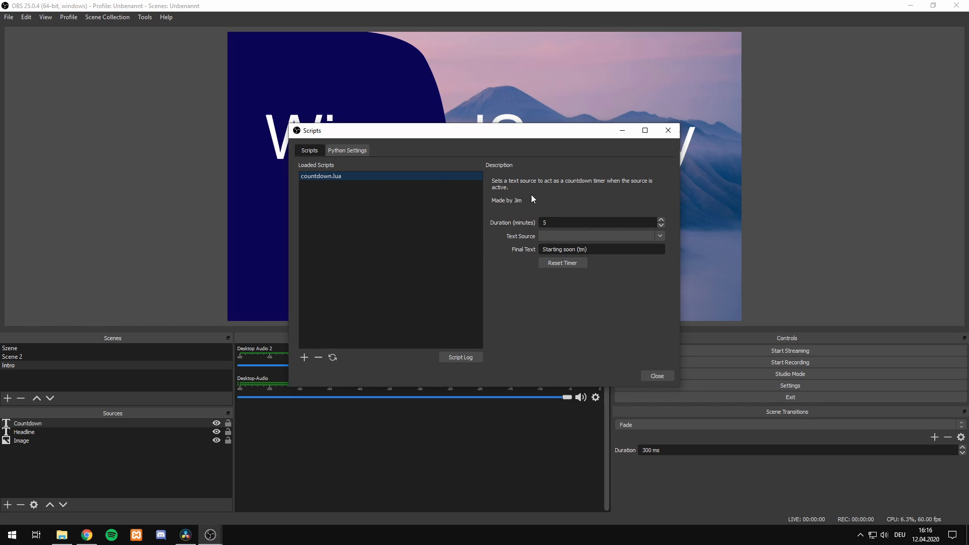
mouse_move(528, 229)
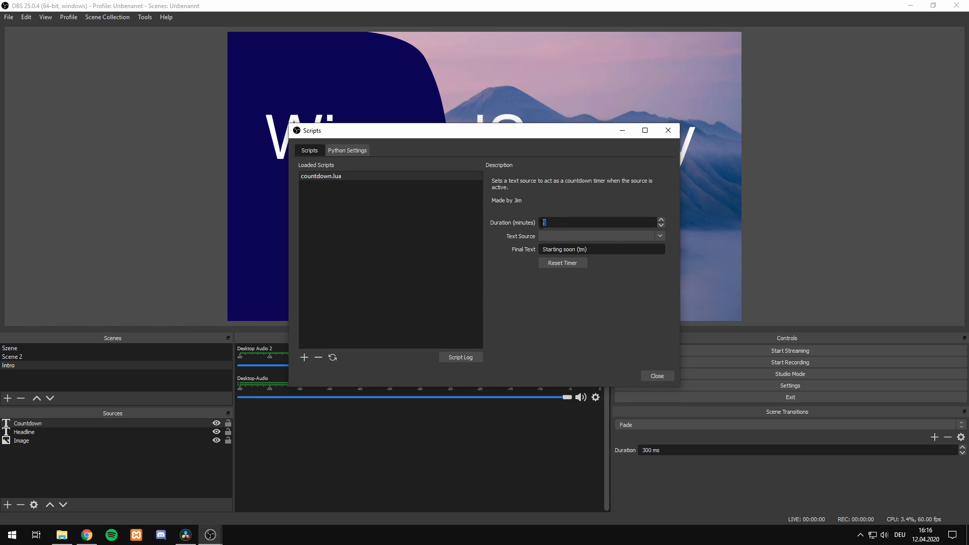
mouse_move(565, 178)
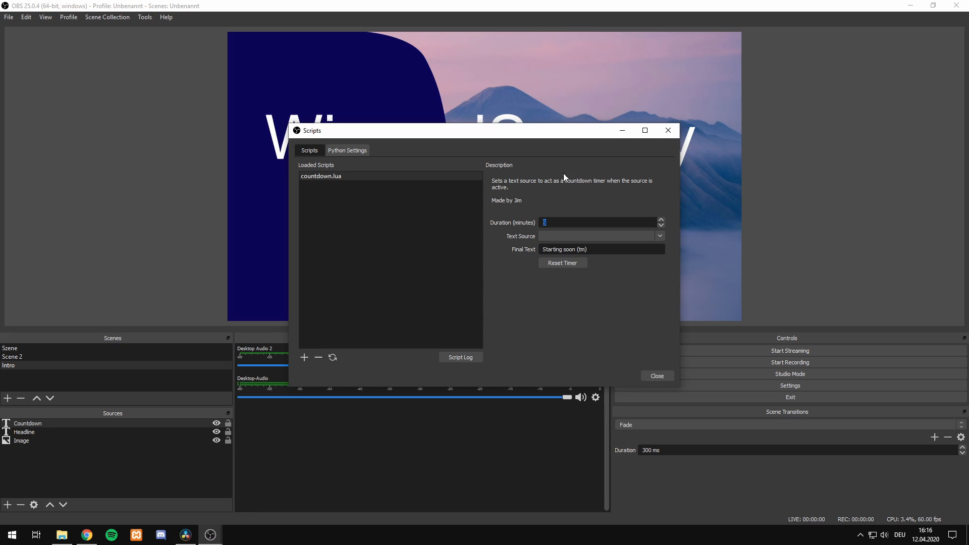
mouse_move(603, 277)
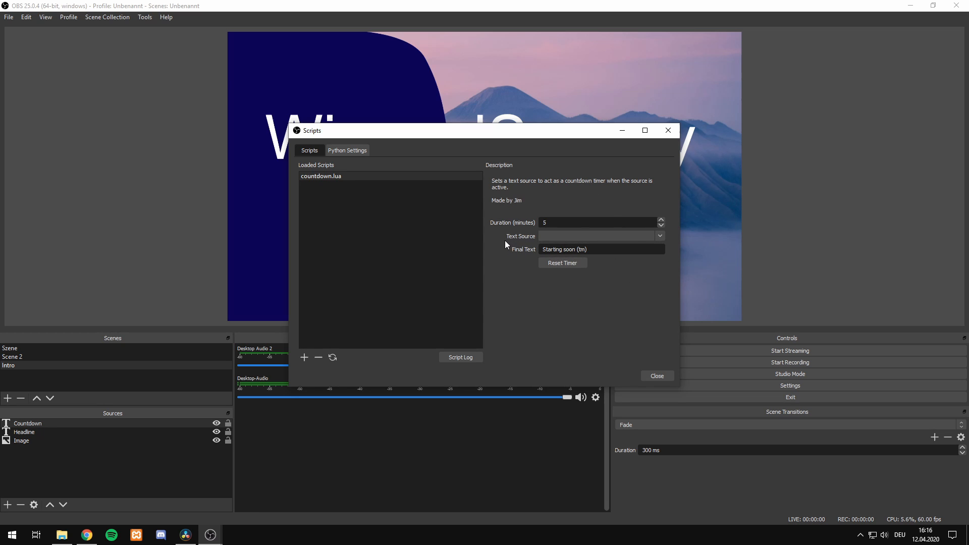
mouse_move(518, 241)
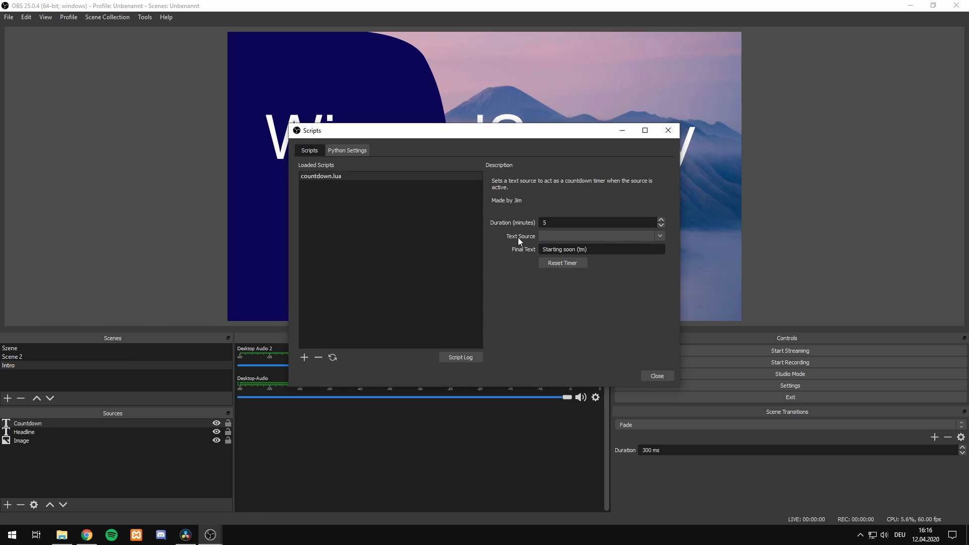
mouse_move(533, 236)
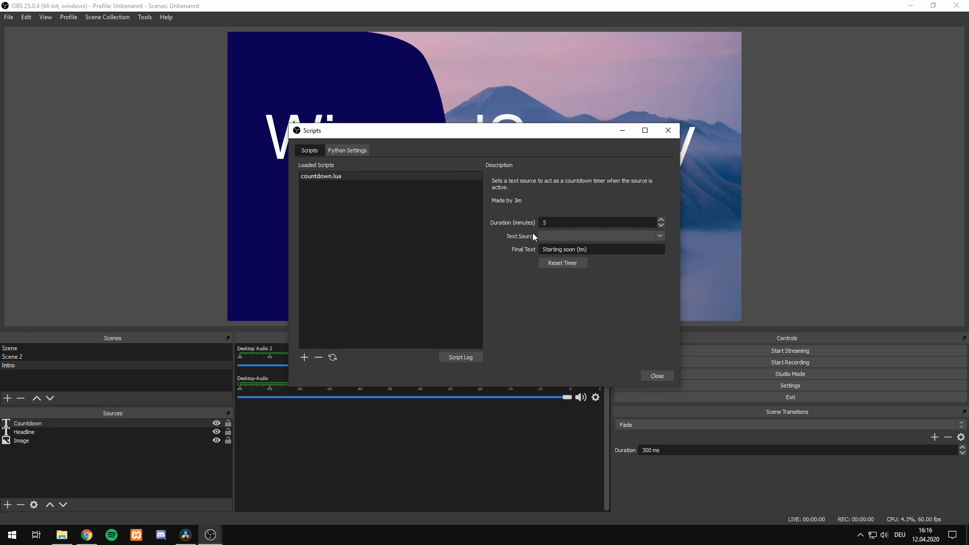
Step: Open the countdown script's Text Source dropdown
left_click(659, 236)
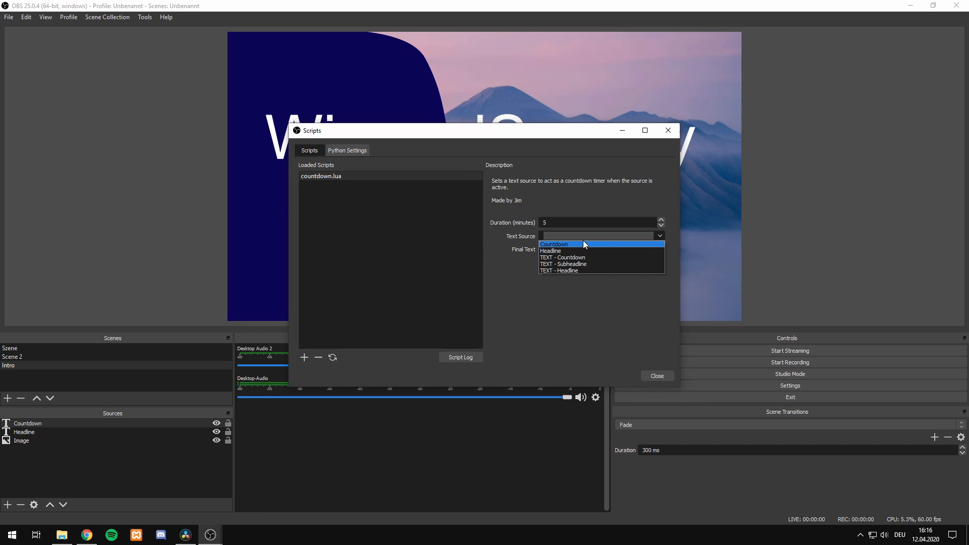
Step: Set the countdown script's Text Source to 'Countdown'
left_click(554, 244)
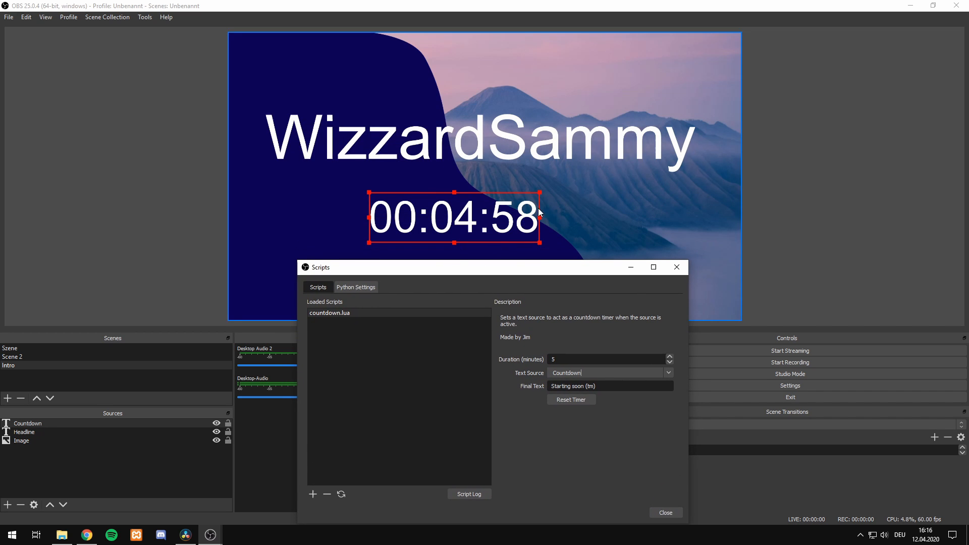
mouse_move(566, 225)
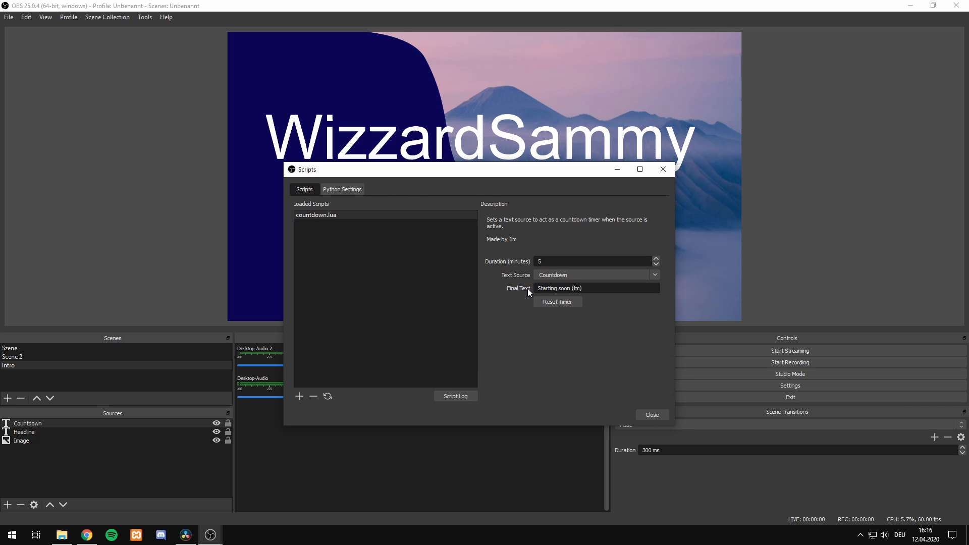
Step: Set the Final Text to 'Starting right now...' and close the Scripts window
double_click(544, 289)
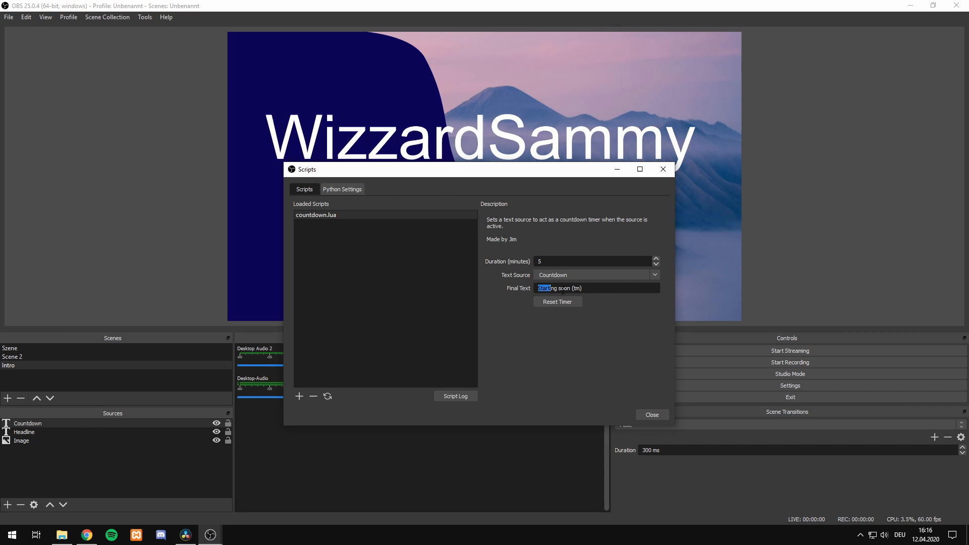
triple_click(560, 288)
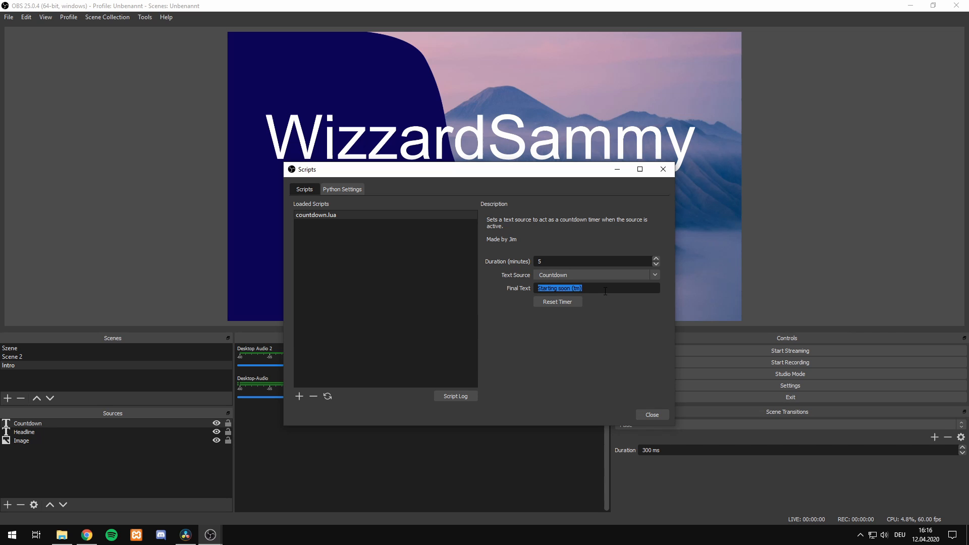
type("Starting")
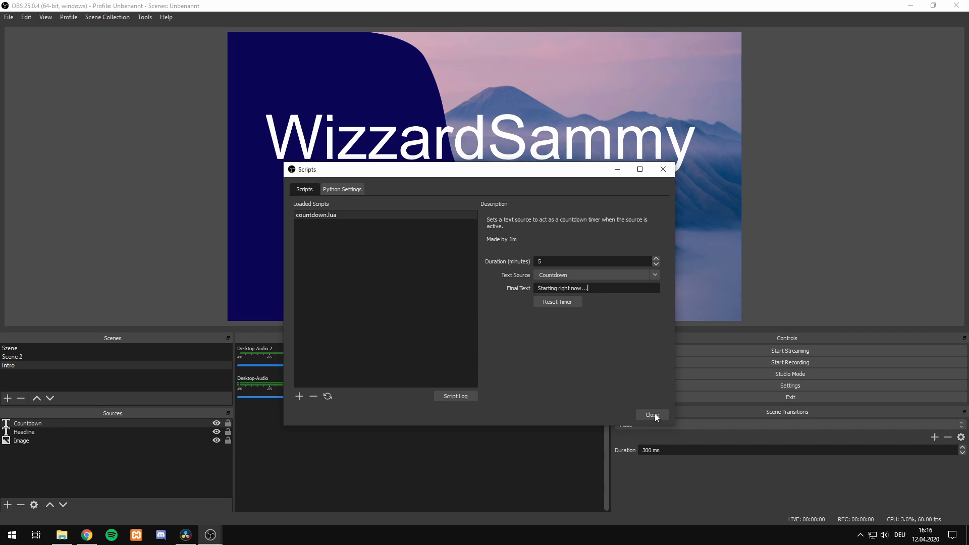
left_click(650, 415)
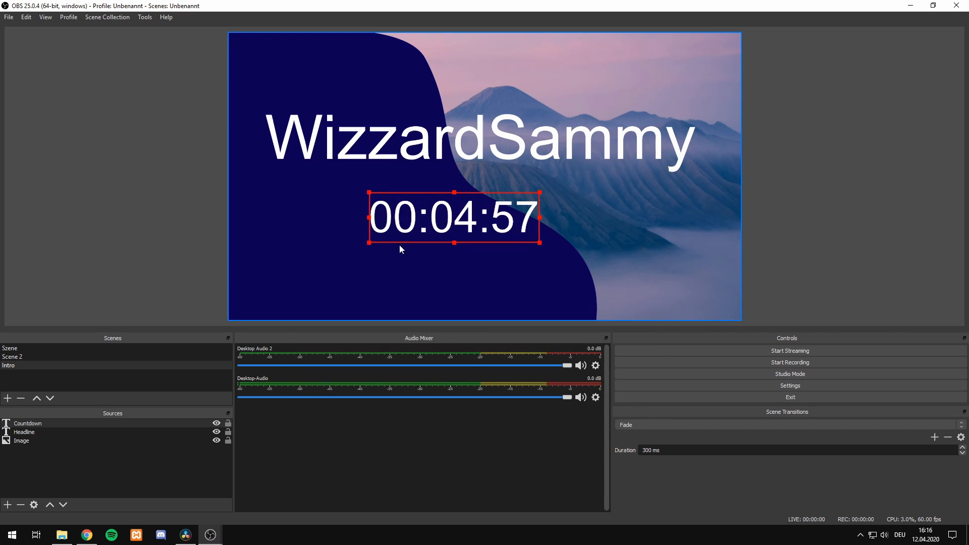